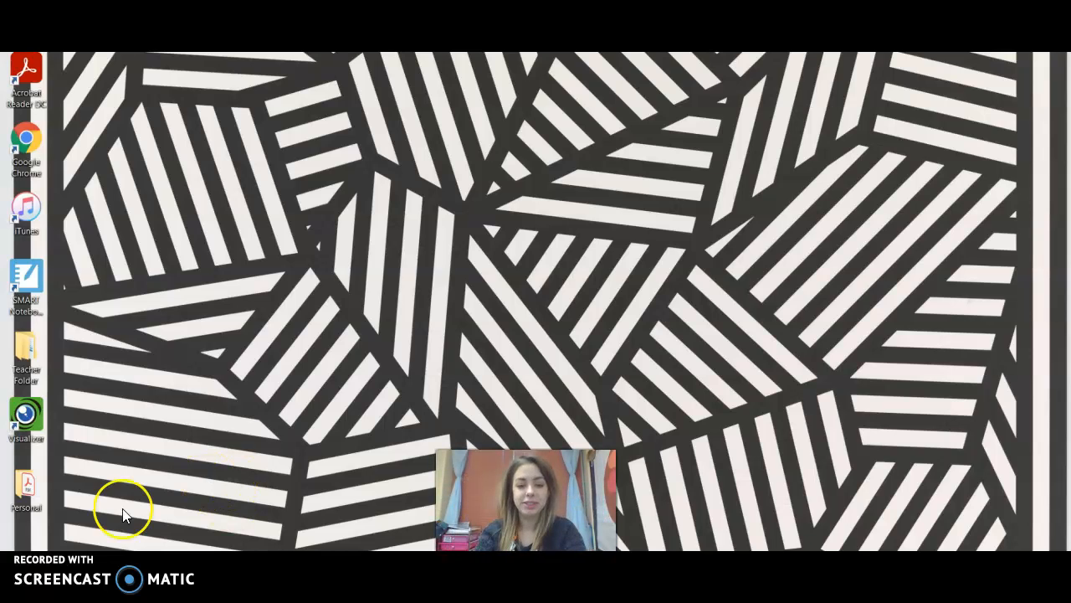
mouse_move(612, 150)
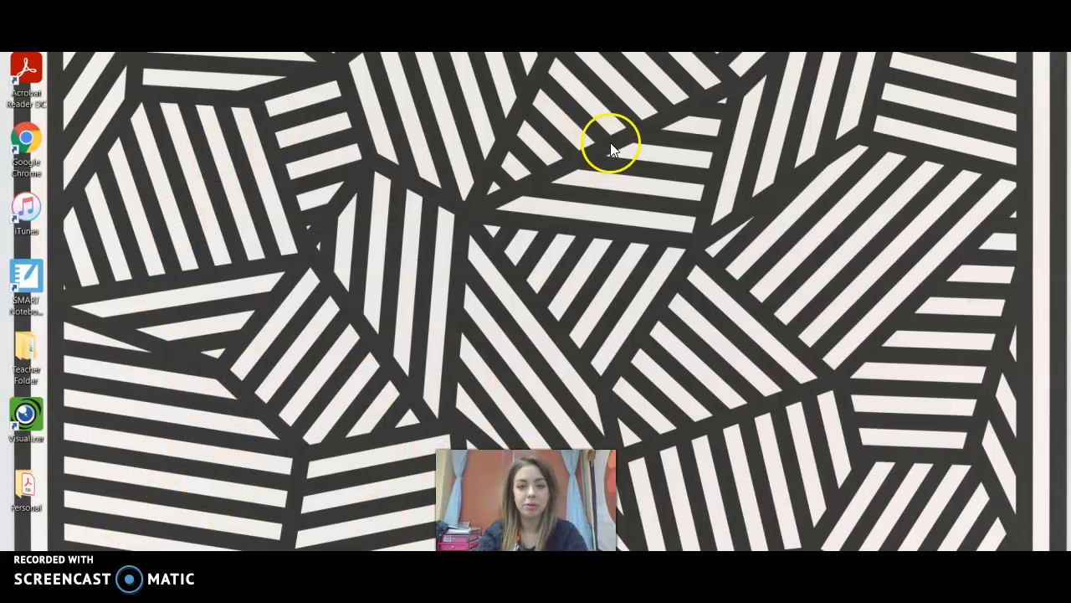
mouse_move(987, 374)
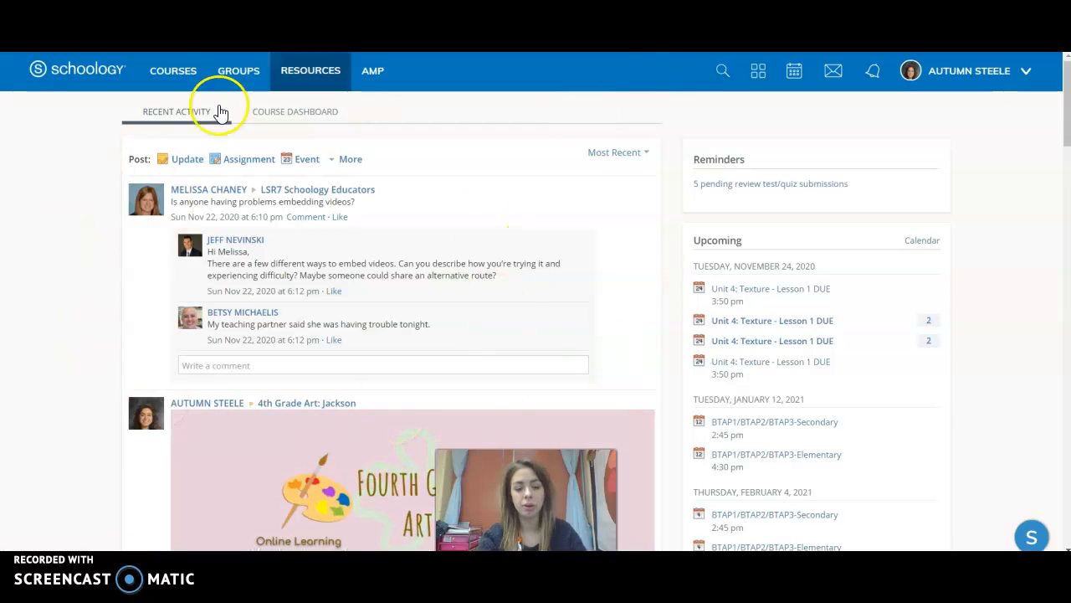
mouse_move(155, 70)
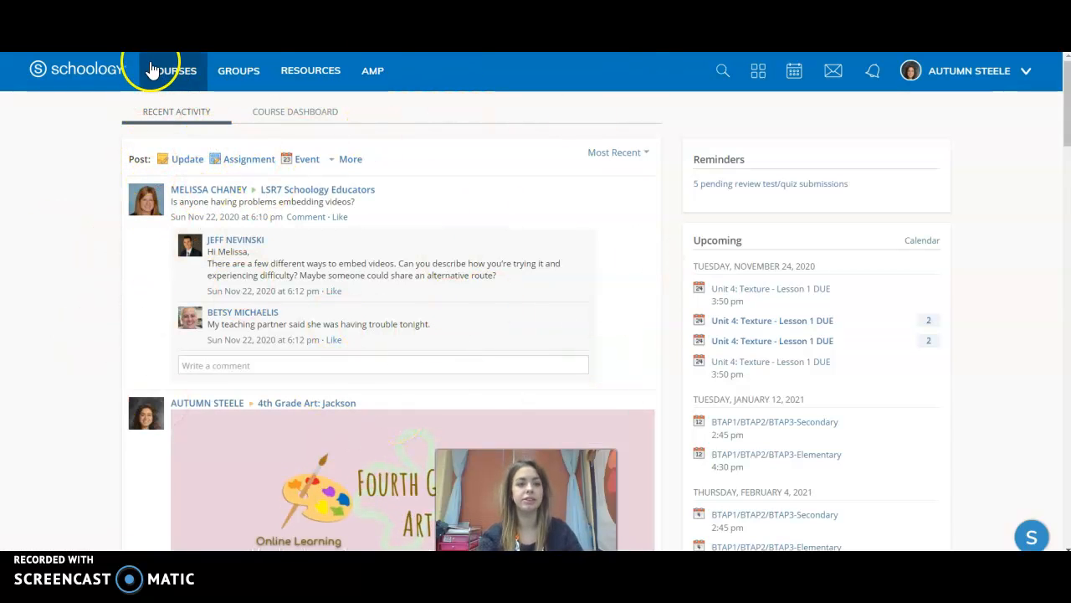
Step: Go to the Courses page listing the grade-level Art course tiles
click(173, 69)
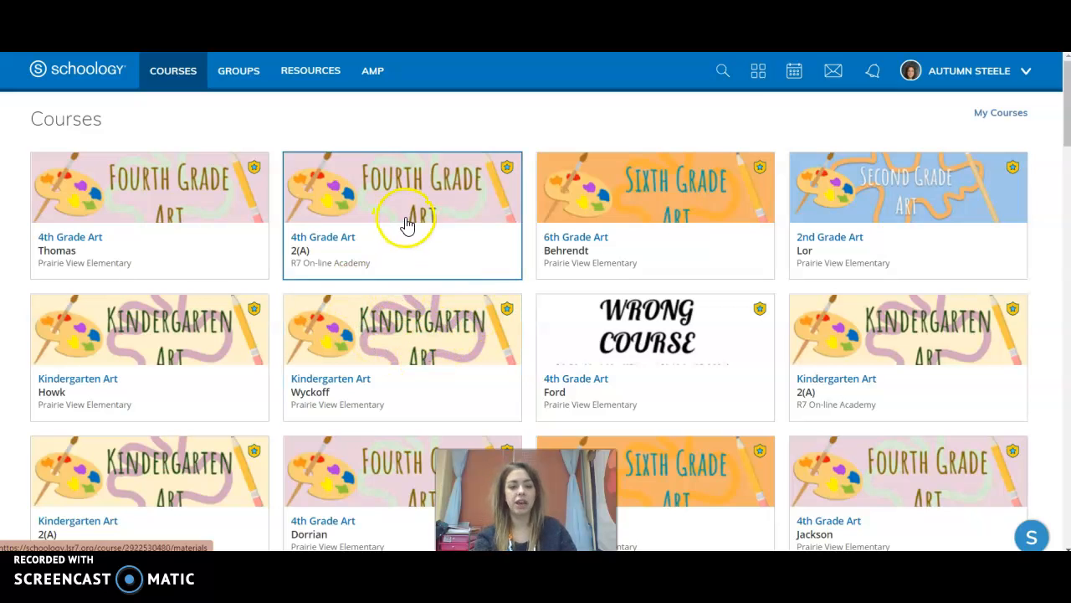
mouse_move(390, 219)
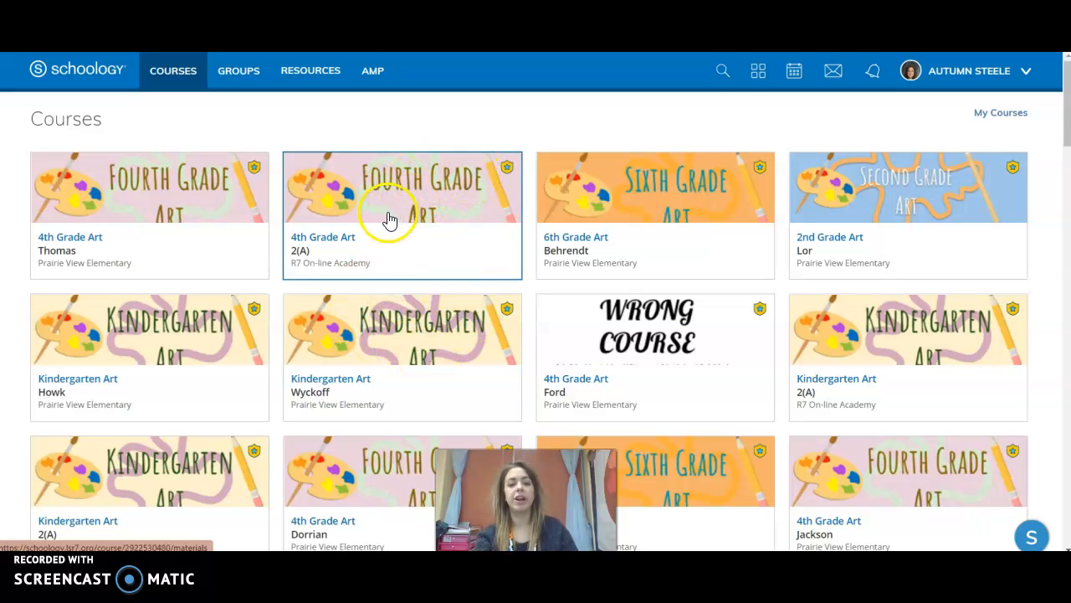
mouse_move(742, 183)
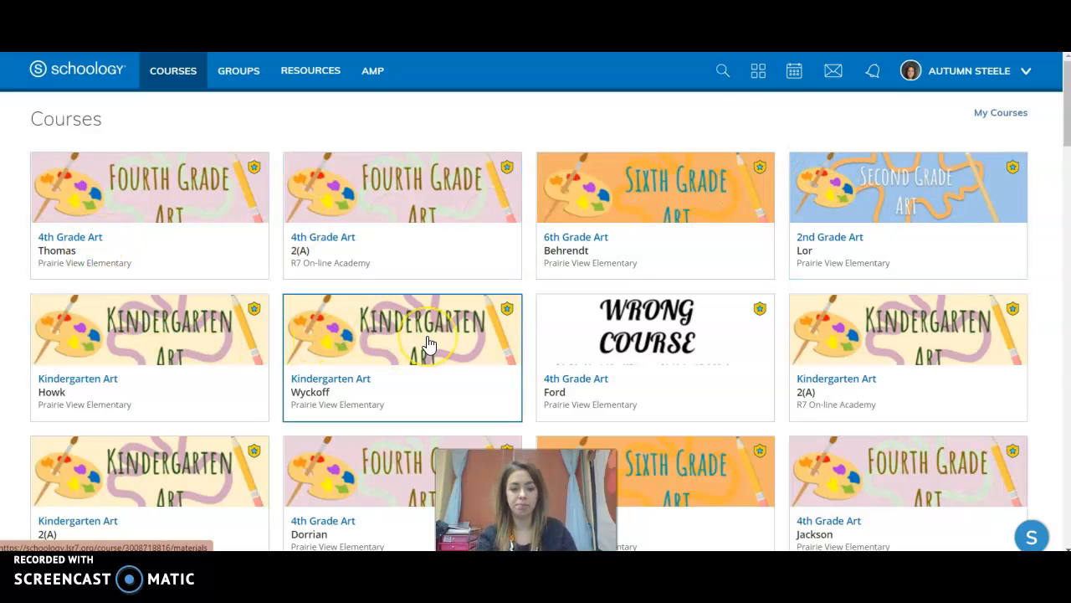
mouse_move(855, 283)
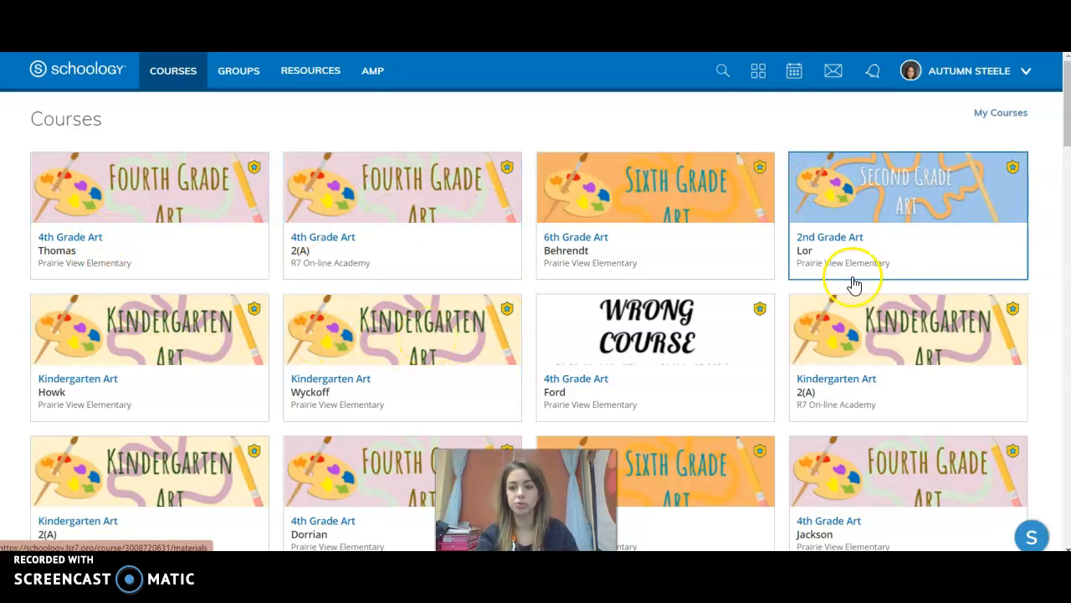
Step: Scroll down through the 4th Grade Art: 2(A) Materials page past the Weekly Planner
scroll(down, 3)
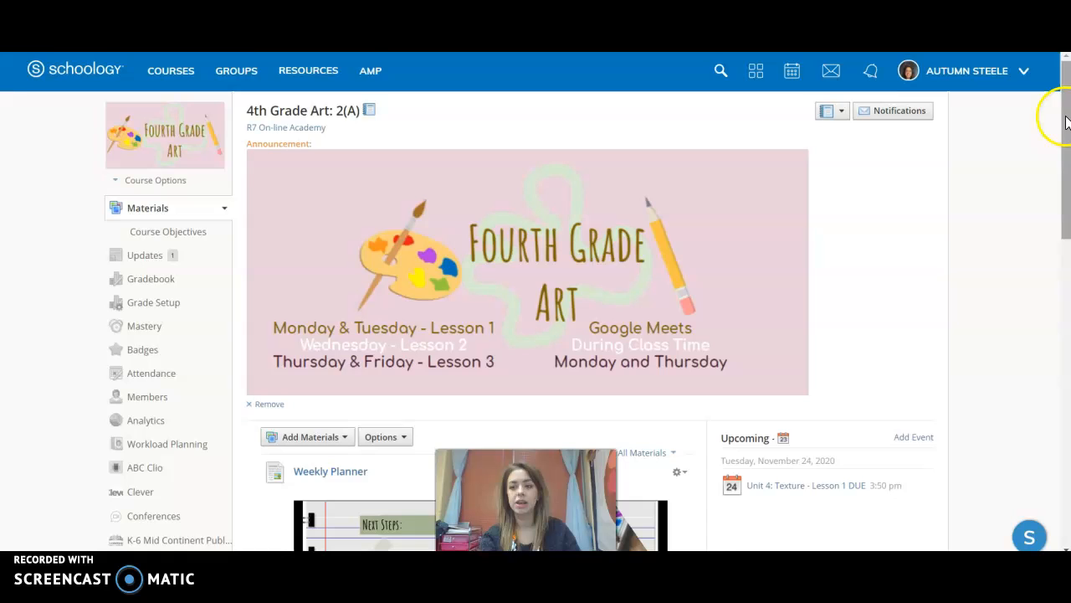
scroll(down, 3)
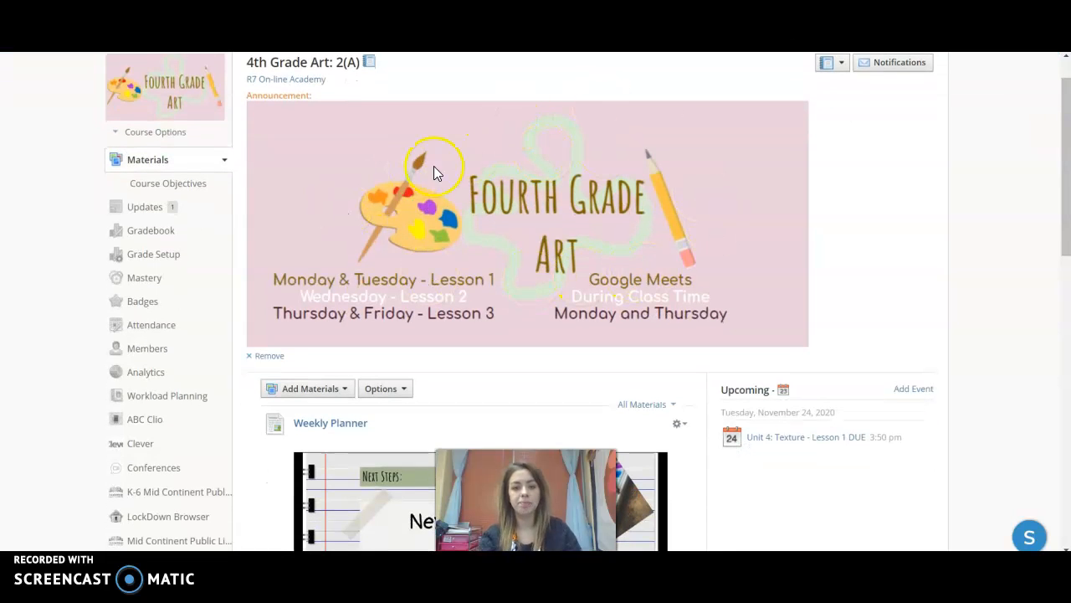
mouse_move(615, 312)
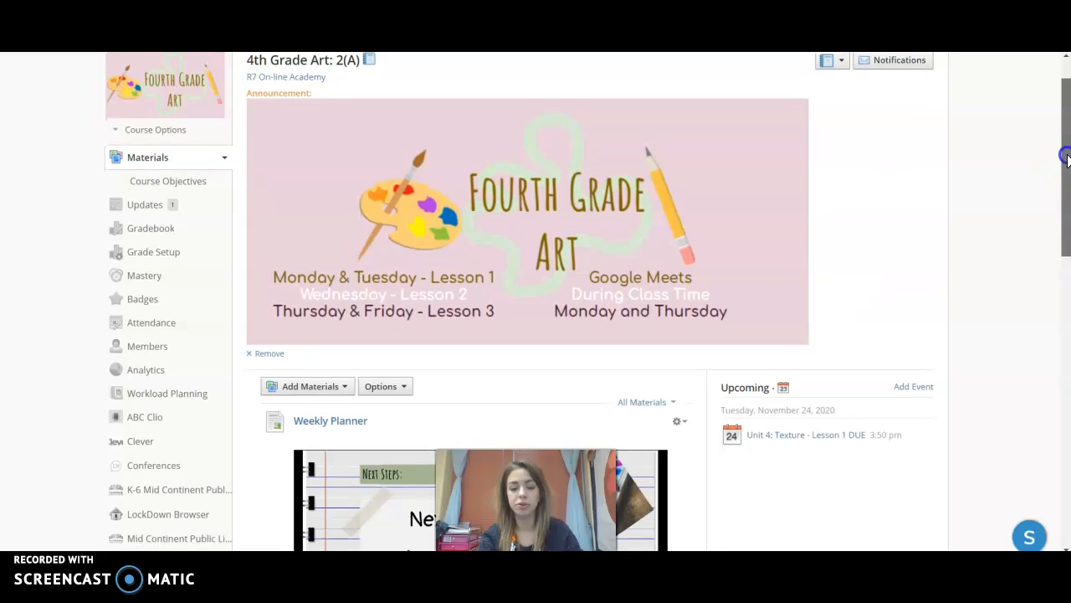
scroll(down, 3)
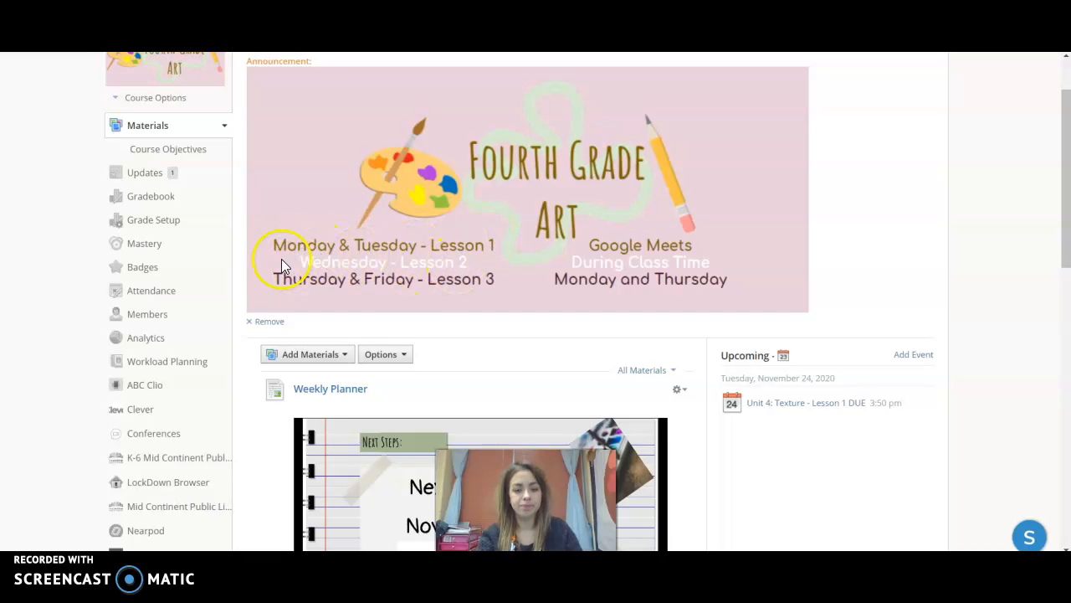
mouse_move(481, 257)
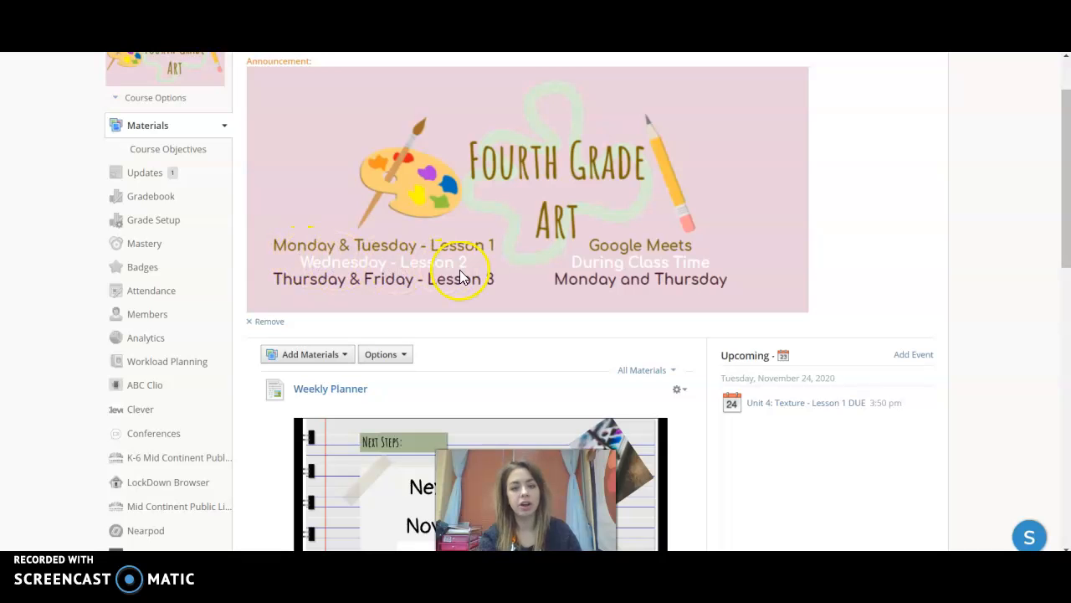
mouse_move(554, 321)
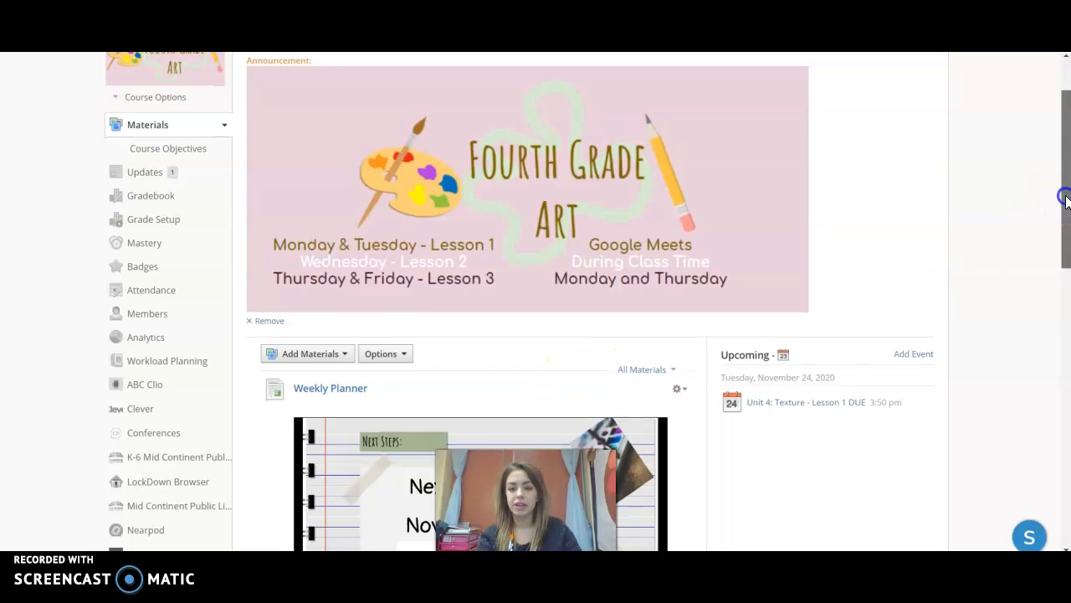
scroll(down, 3)
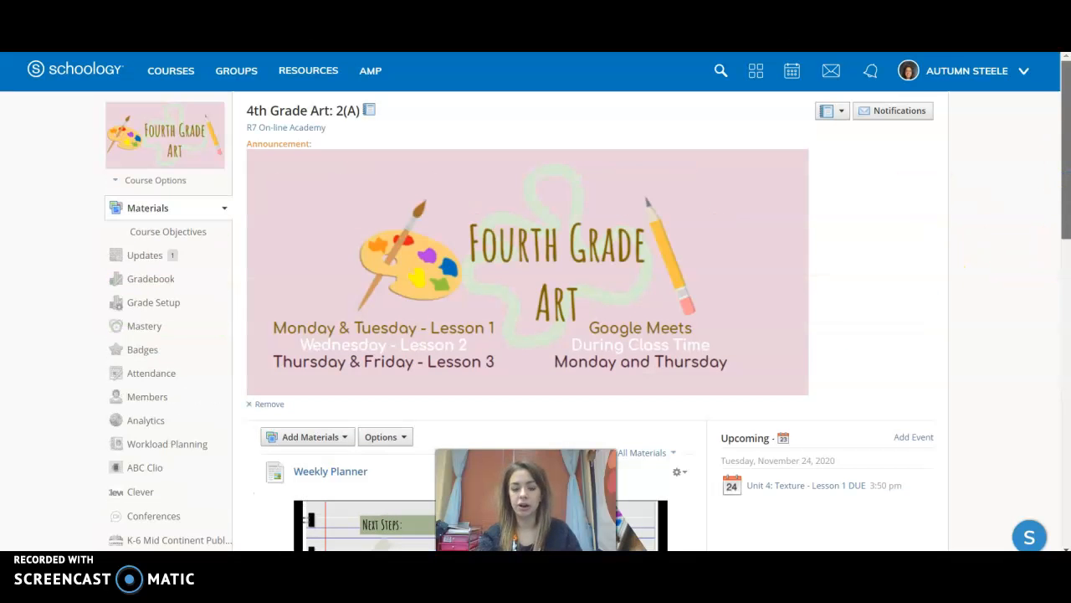
Step: Switch to the 6th Grade Art: Behrendt course and scroll to its Weekly Planner
click(171, 71)
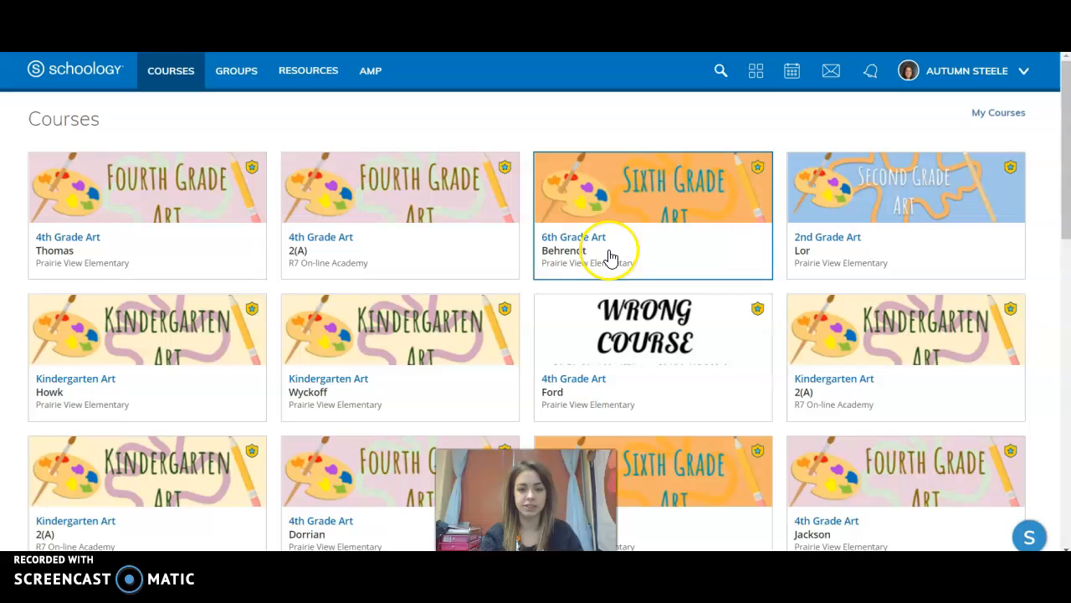
click(562, 237)
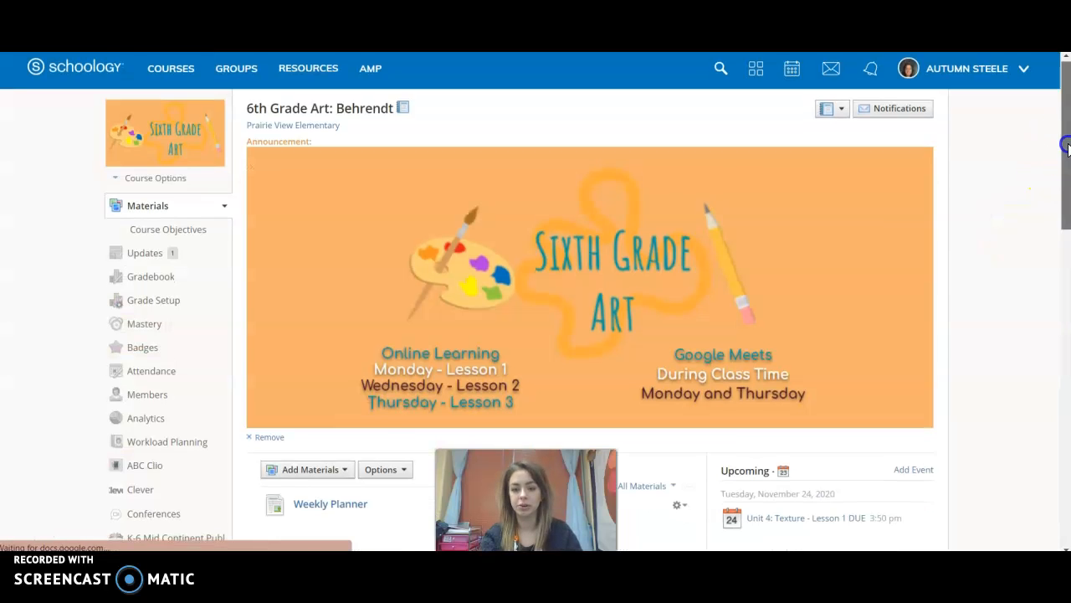
scroll(down, 3)
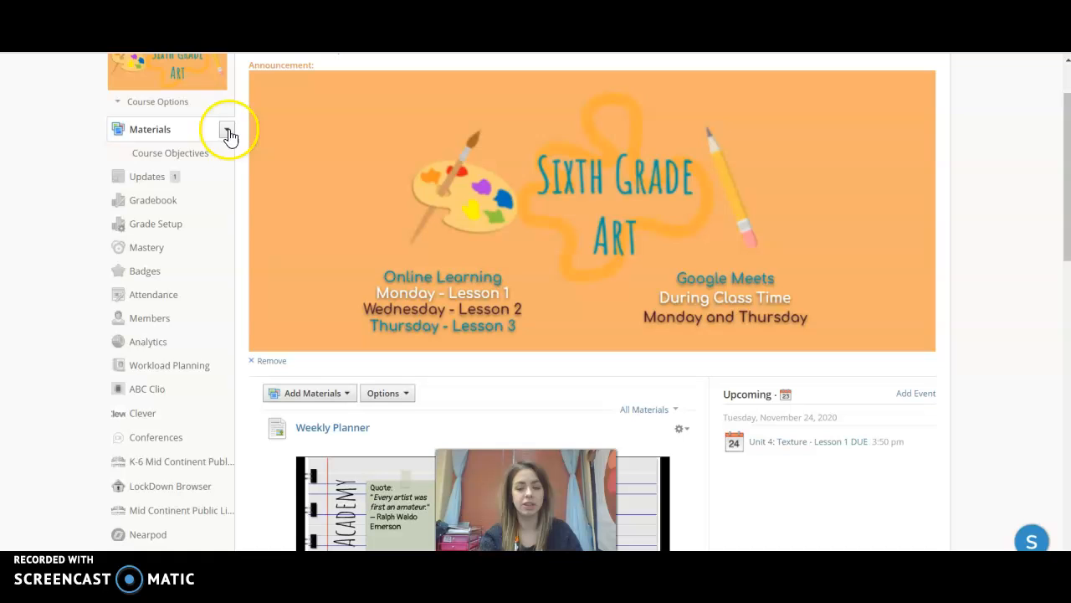
scroll(down, 3)
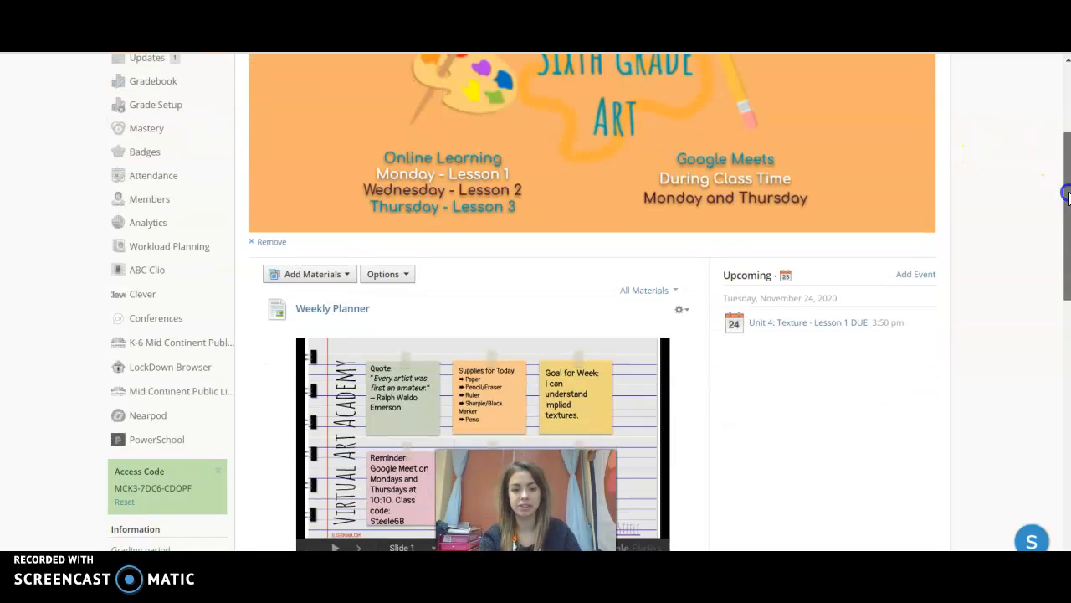
scroll(down, 3)
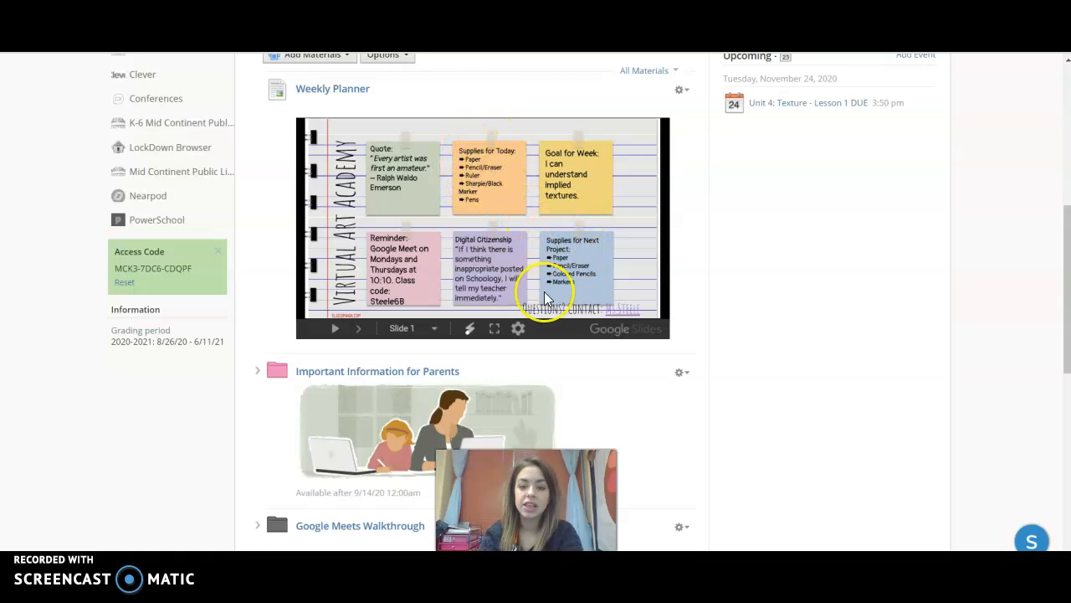
mouse_move(600, 201)
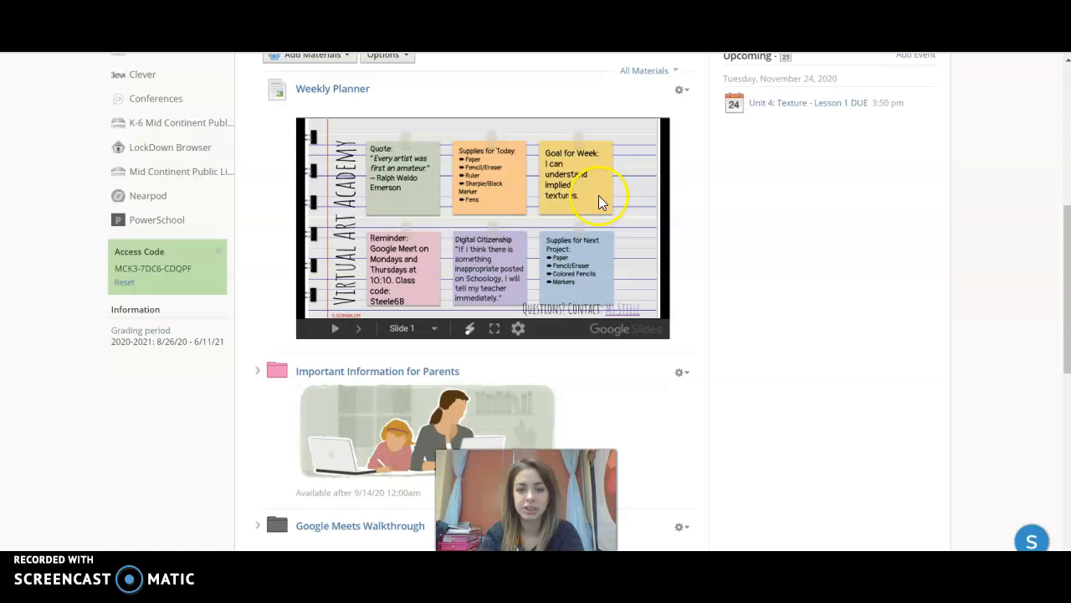
mouse_move(418, 251)
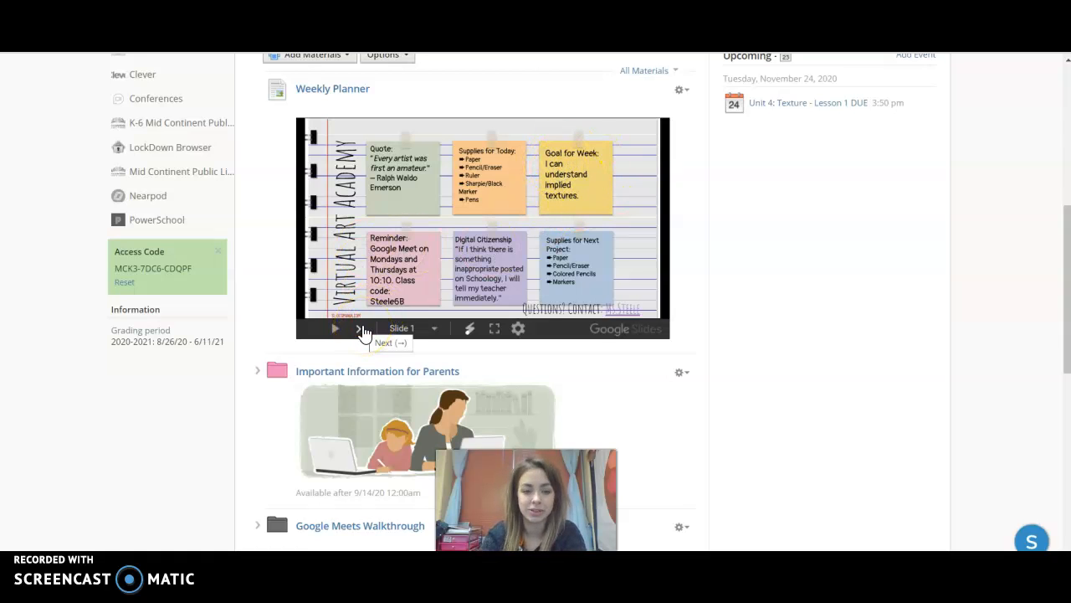
Step: Advance the Weekly Planner slideshow two slides to the Supplies Needed slide
click(358, 328)
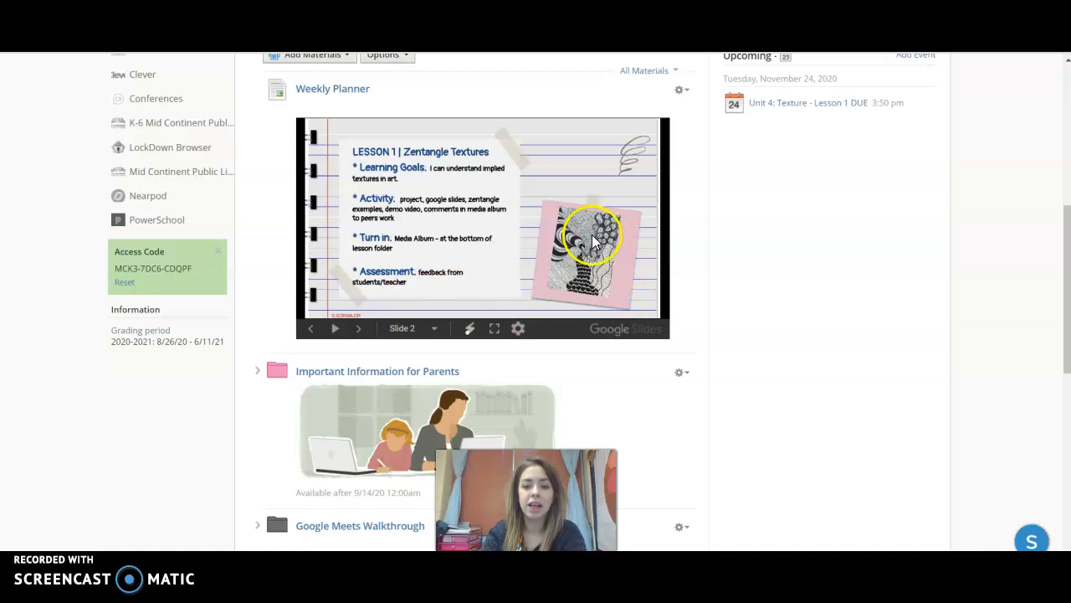
mouse_move(583, 251)
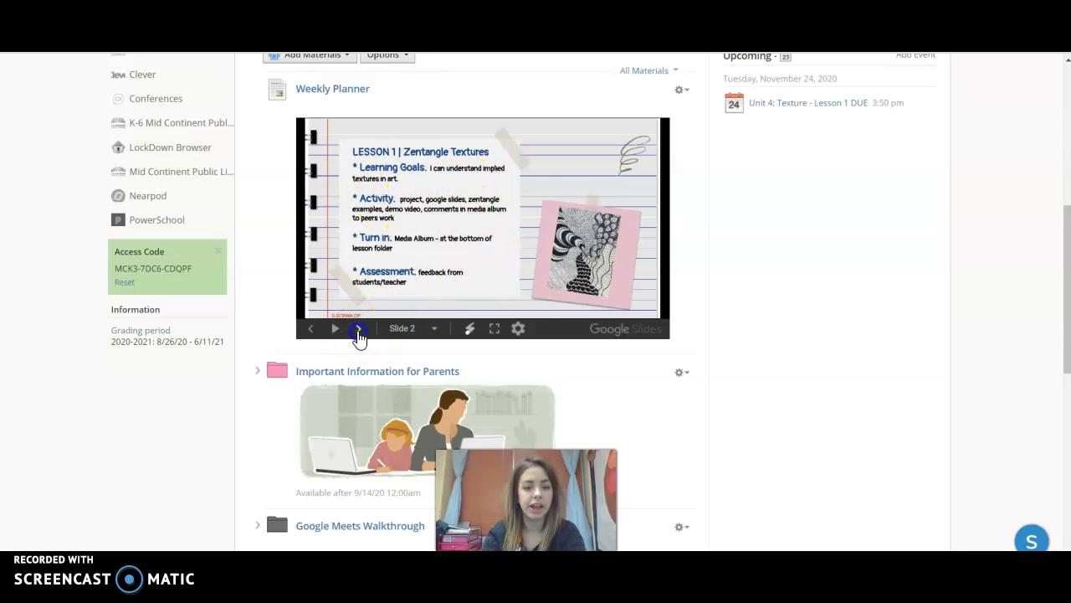
click(358, 329)
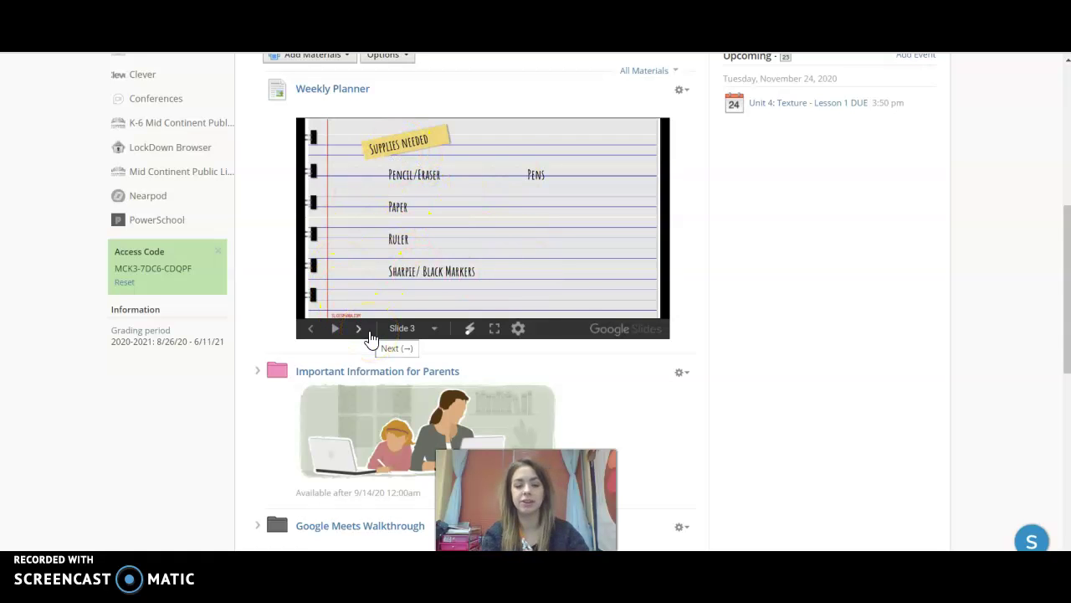
scroll(down, 3)
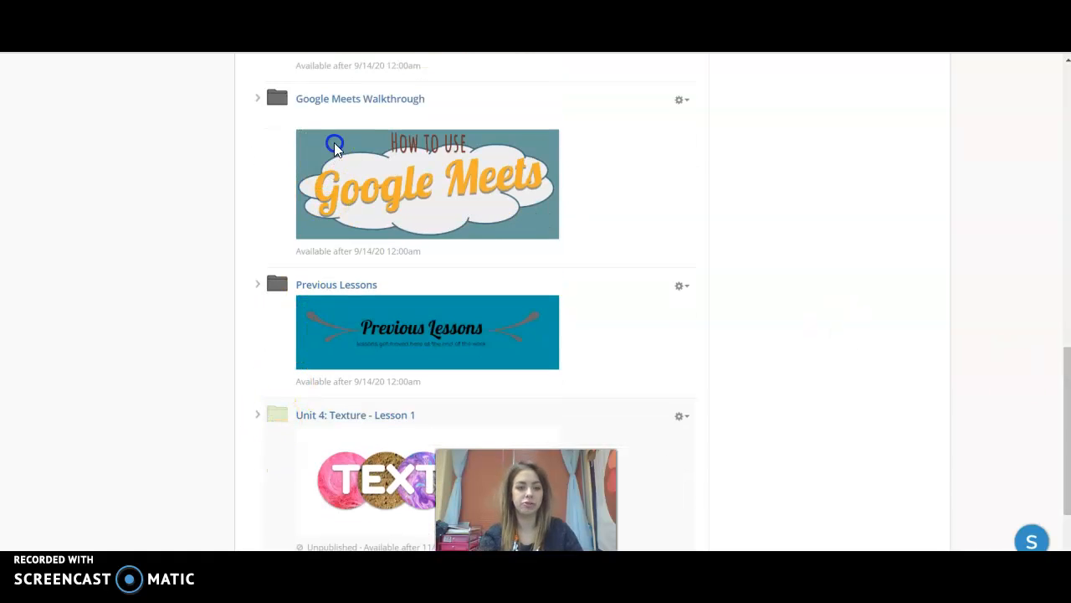
Step: Scroll past the remaining folders, then return to the 4th Grade Art: 2(A) course page
scroll(down, 3)
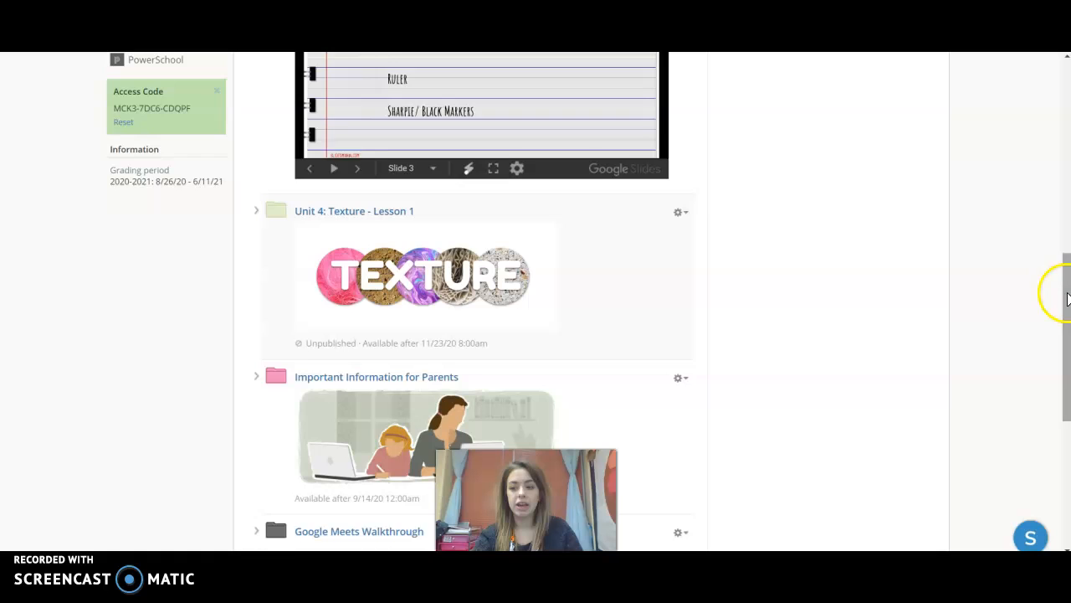
scroll(down, 3)
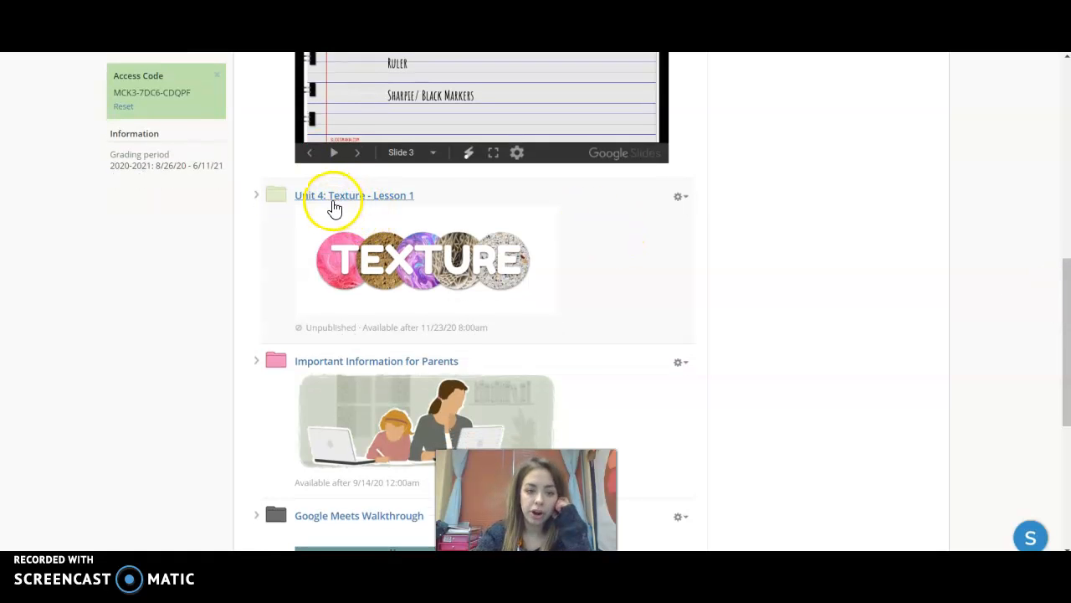
mouse_move(1069, 281)
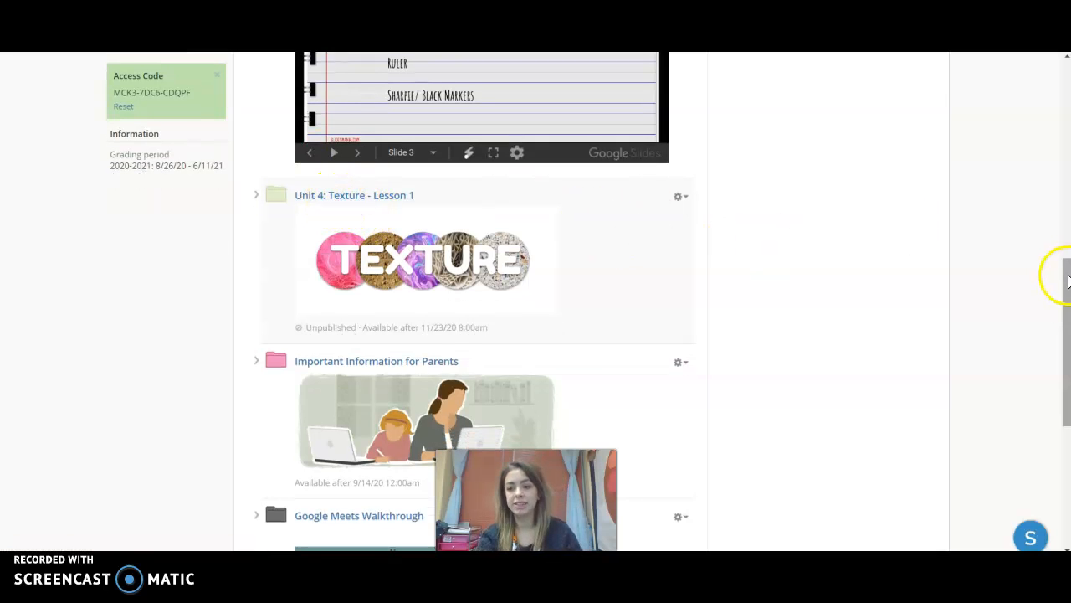
click(172, 70)
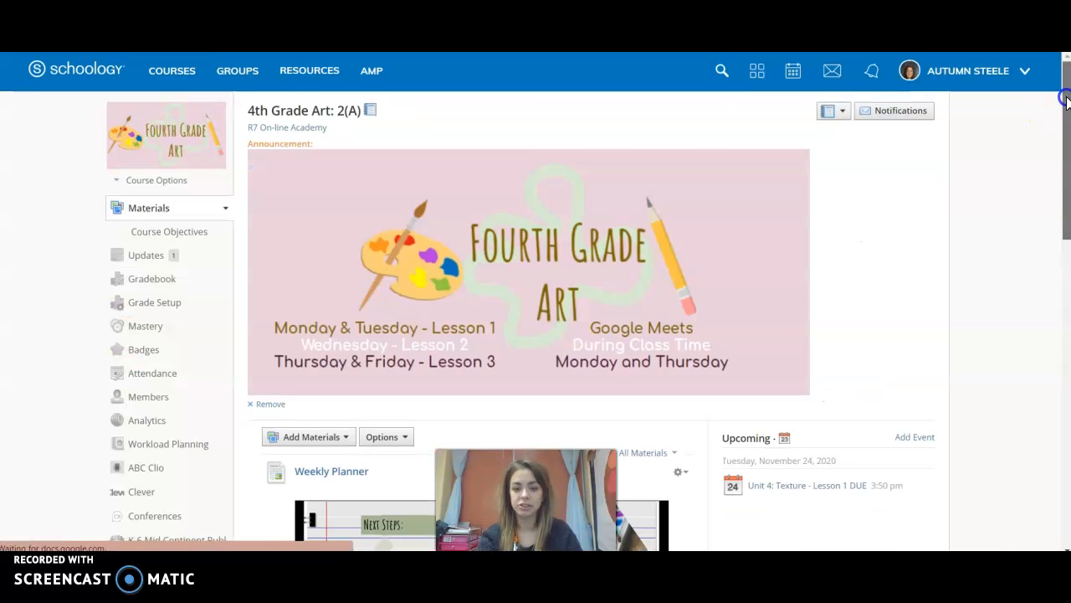
Step: Scroll the Materials list and open the Unit 4: Texture - Lesson 1 folder
scroll(down, 3)
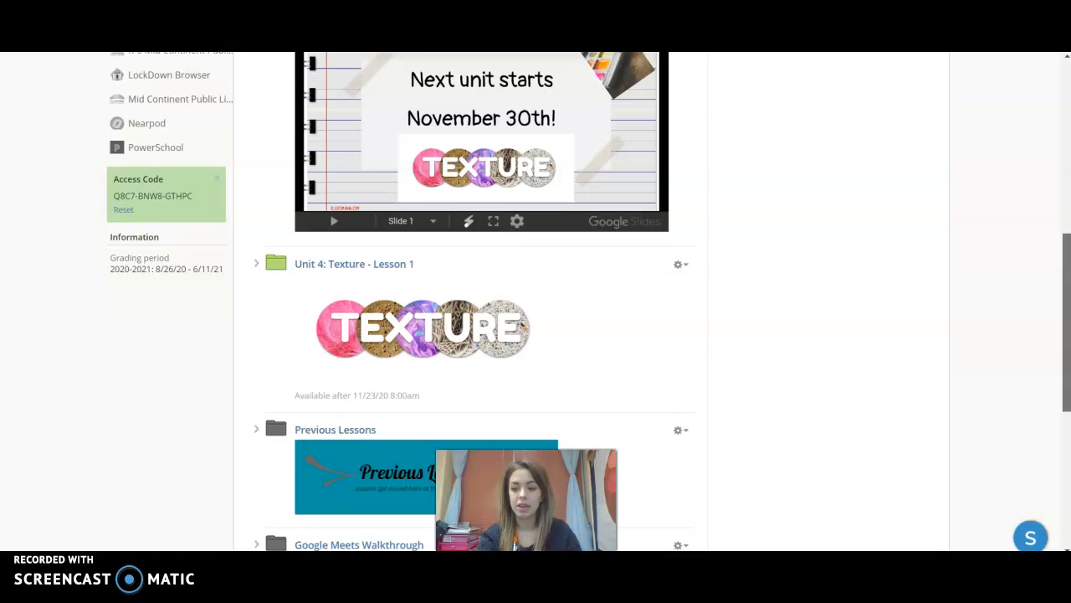
scroll(down, 3)
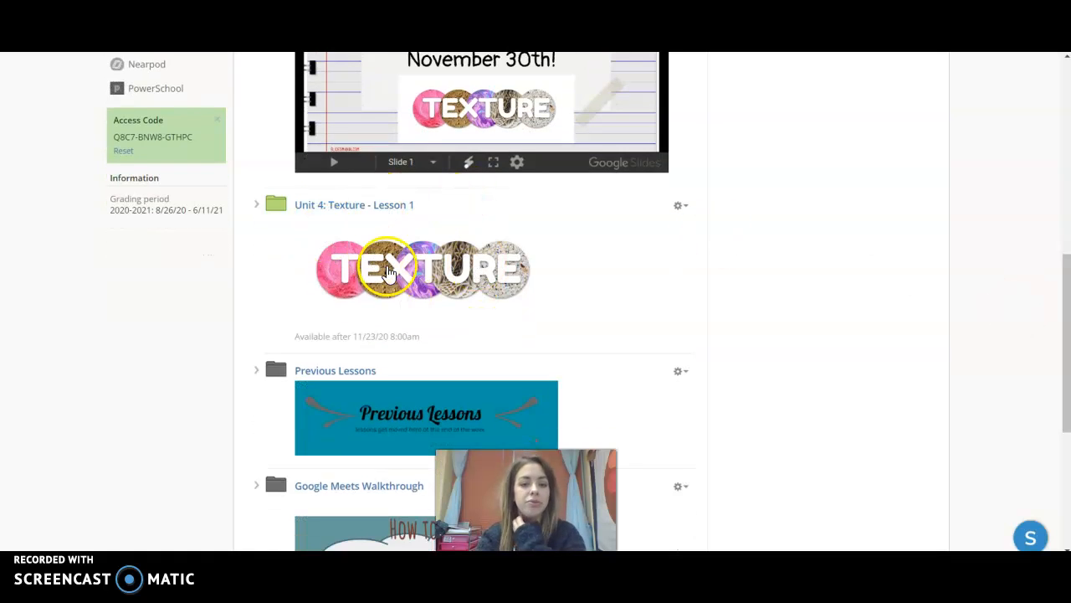
mouse_move(694, 329)
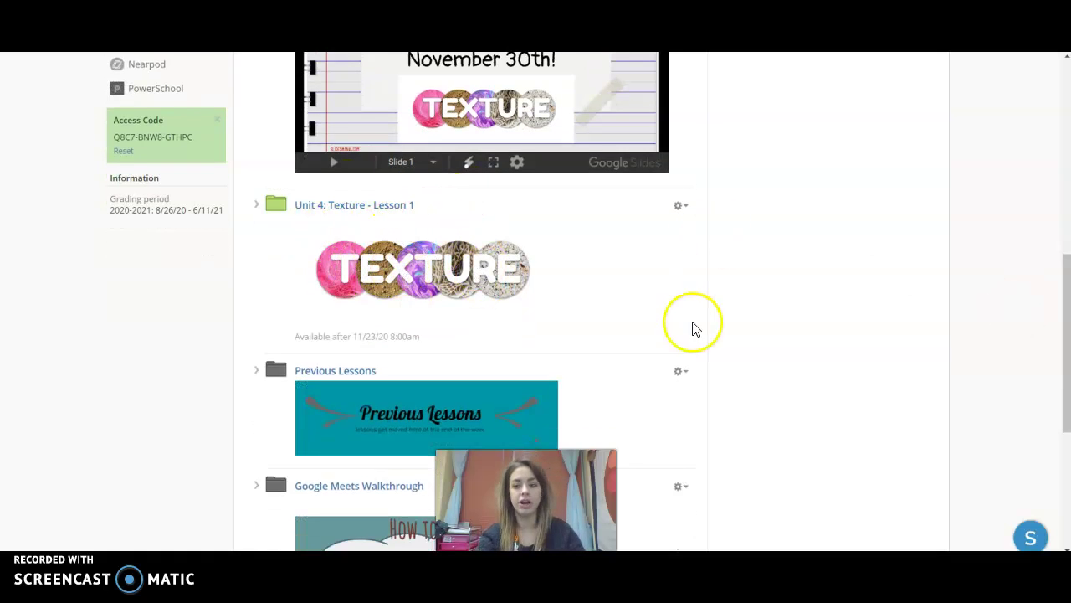
scroll(down, 3)
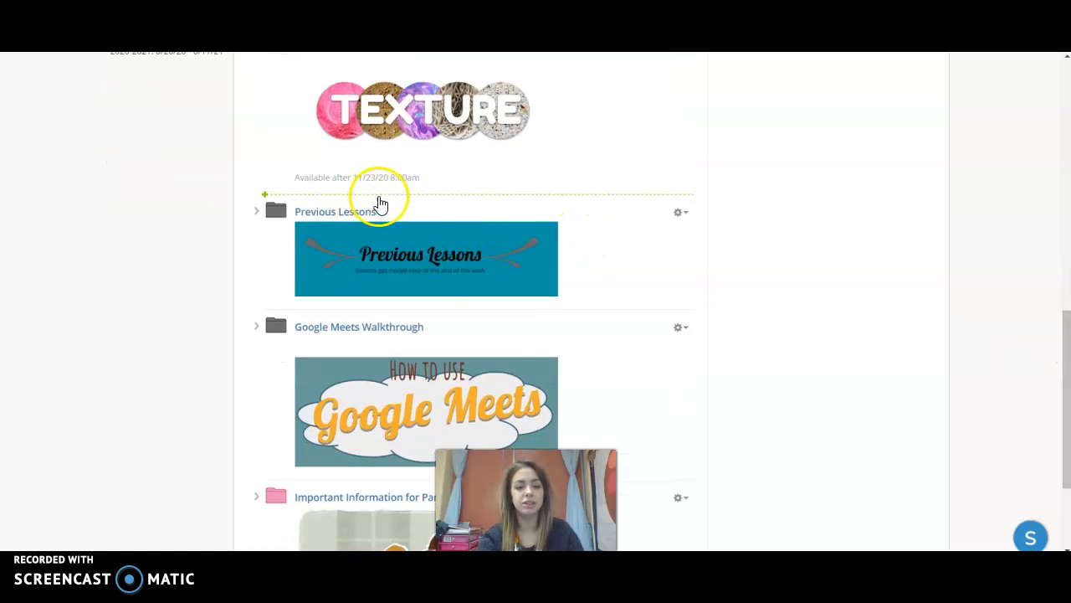
scroll(down, 3)
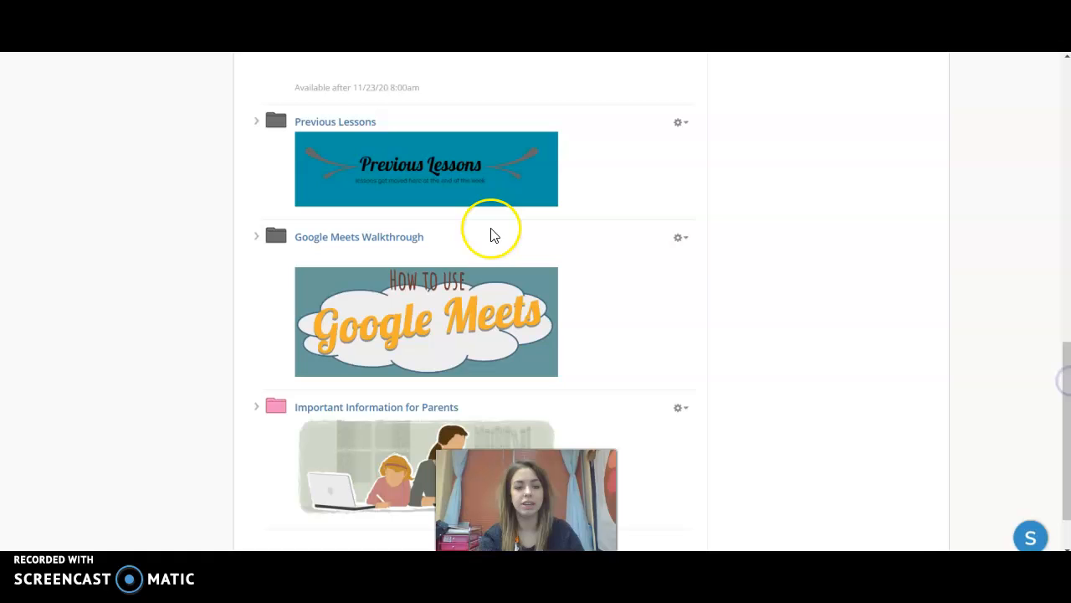
mouse_move(384, 322)
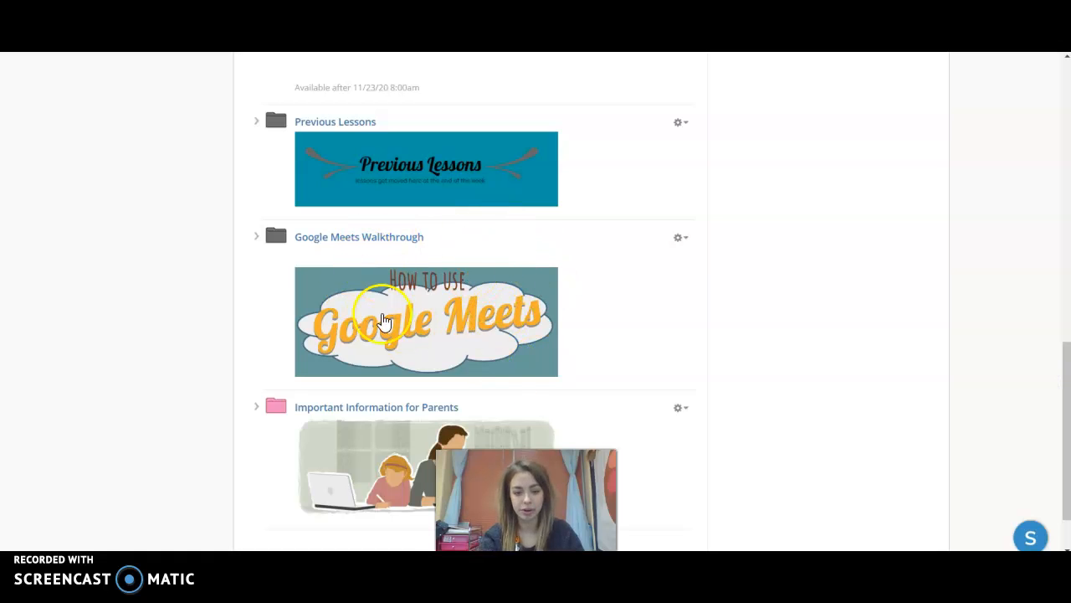
scroll(down, 3)
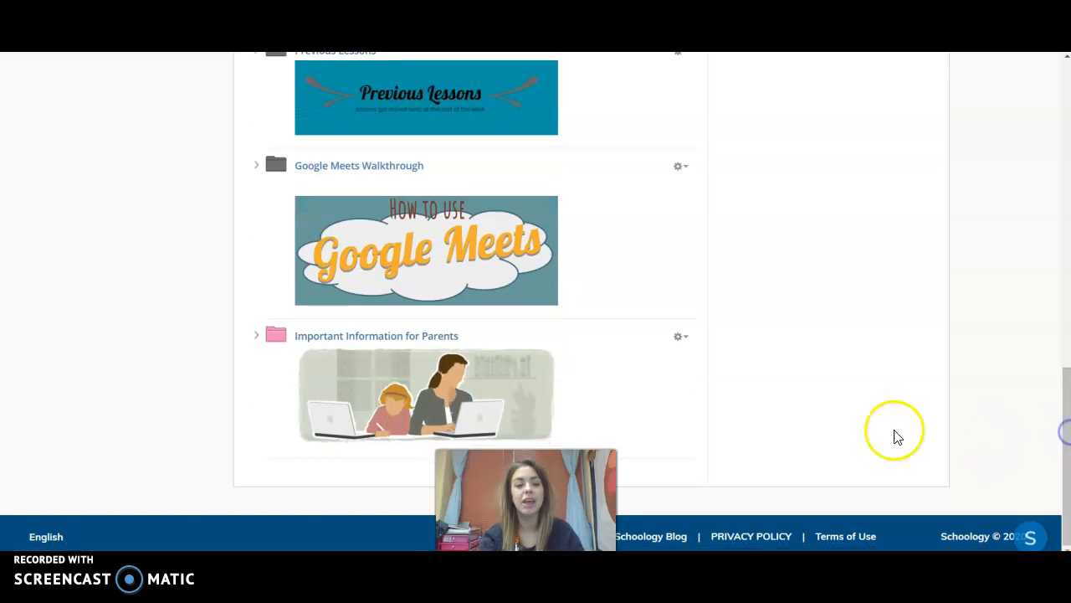
mouse_move(1065, 390)
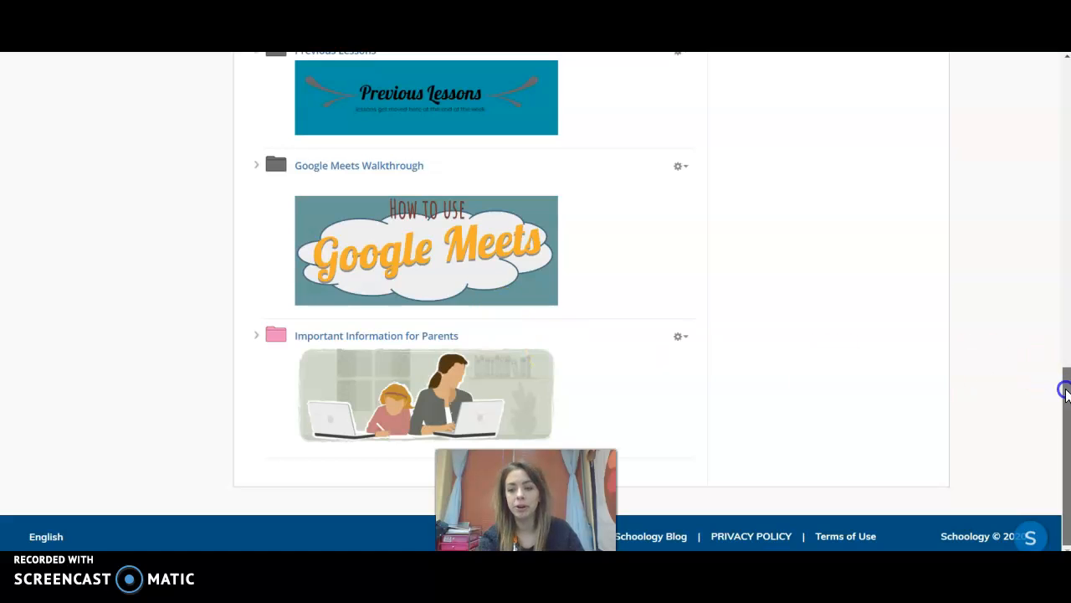
scroll(up, 3)
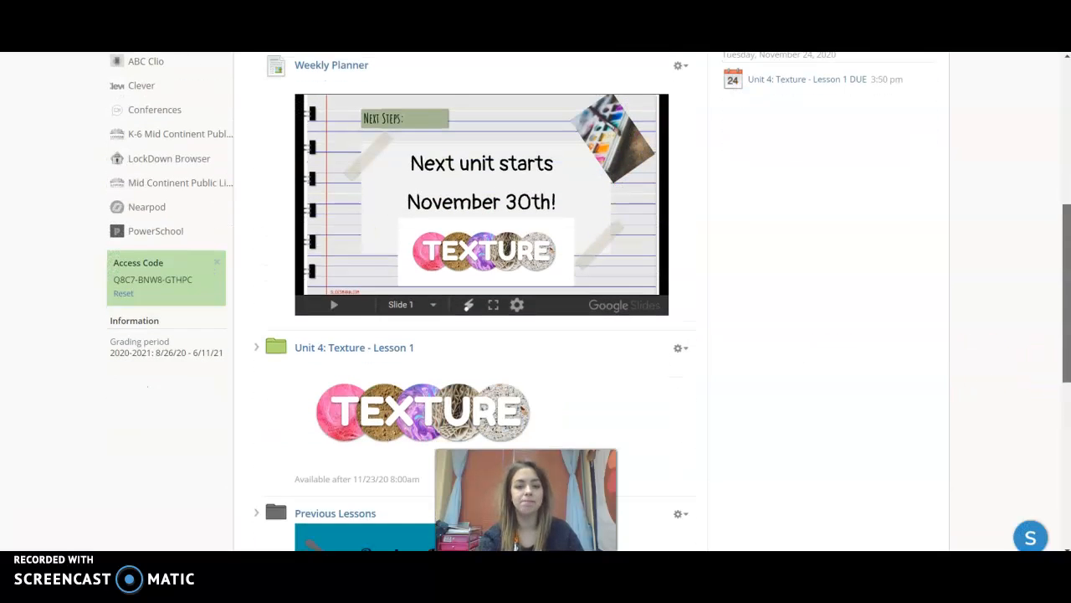
click(354, 347)
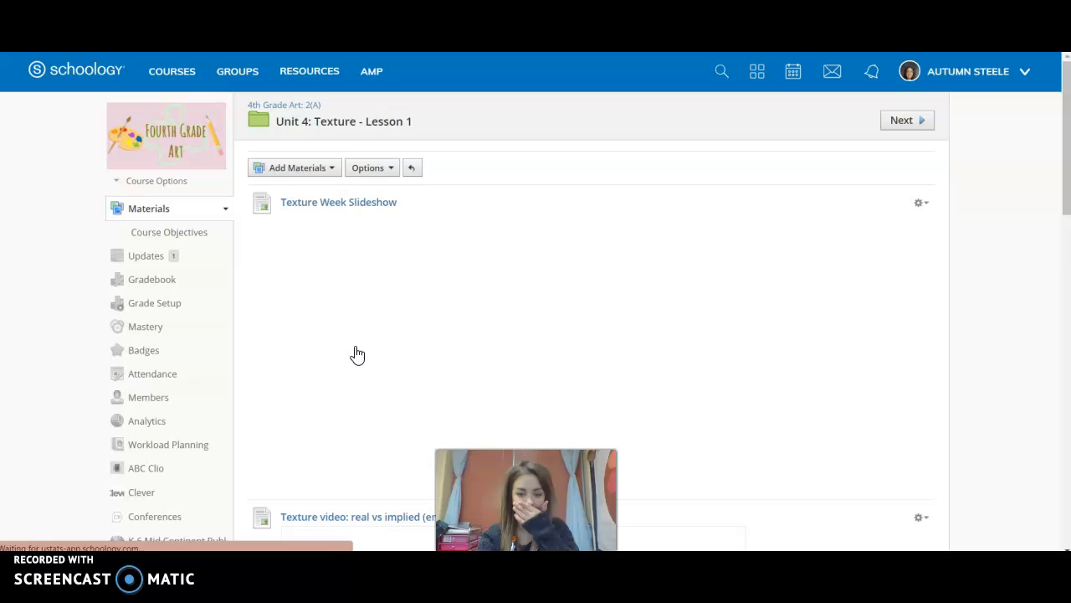
click(338, 202)
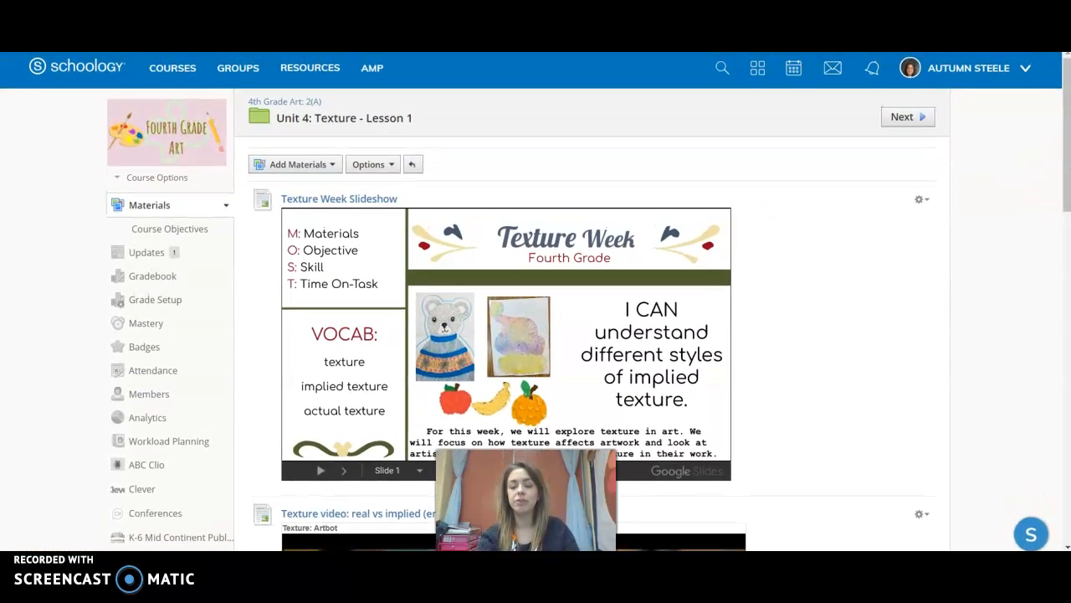
scroll(down, 3)
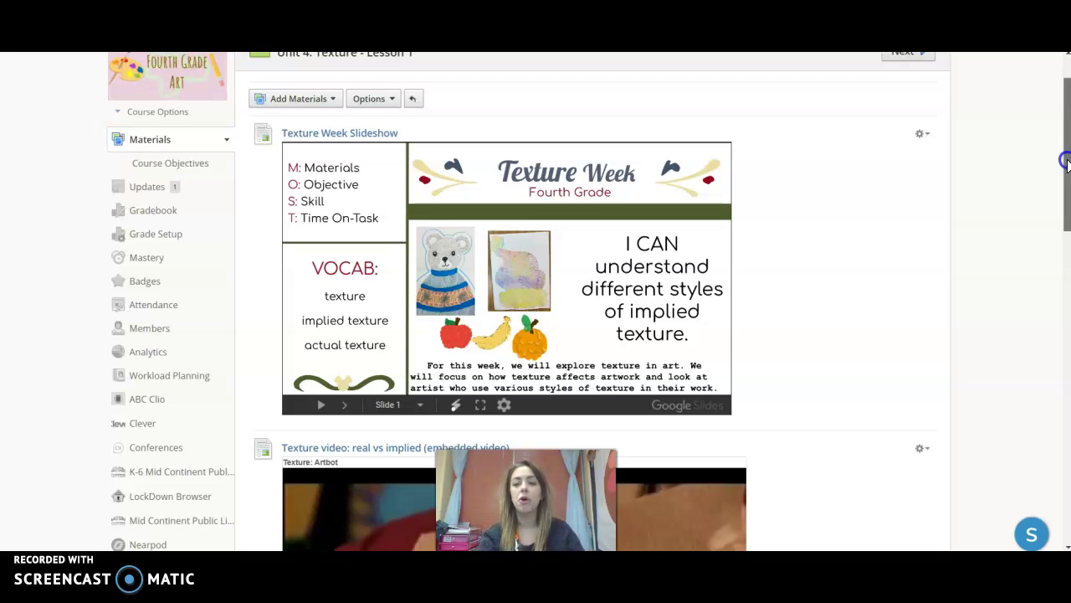
scroll(down, 3)
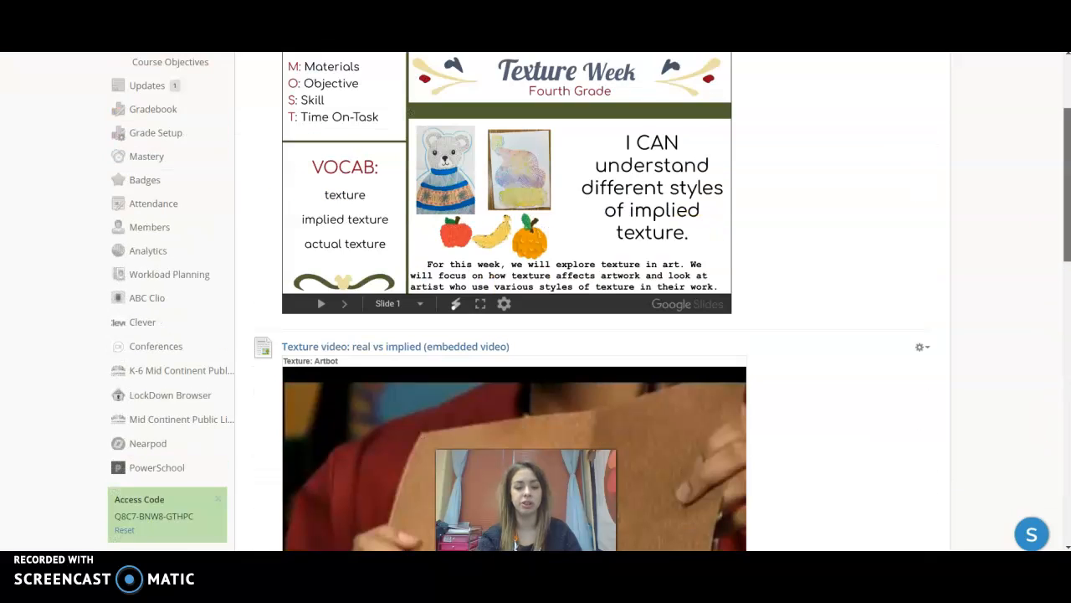
scroll(down, 3)
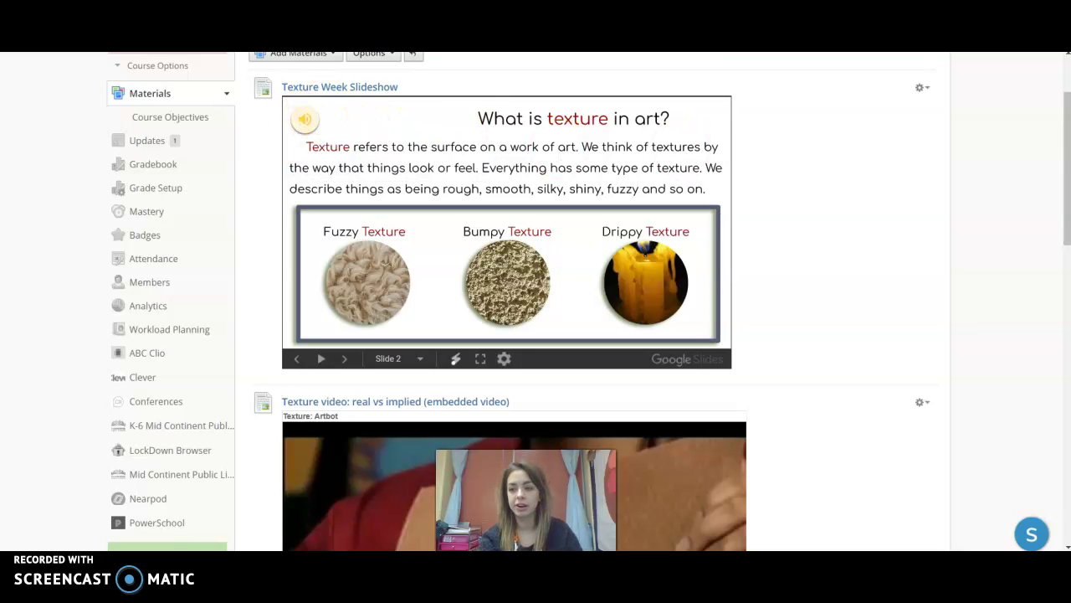
scroll(down, 3)
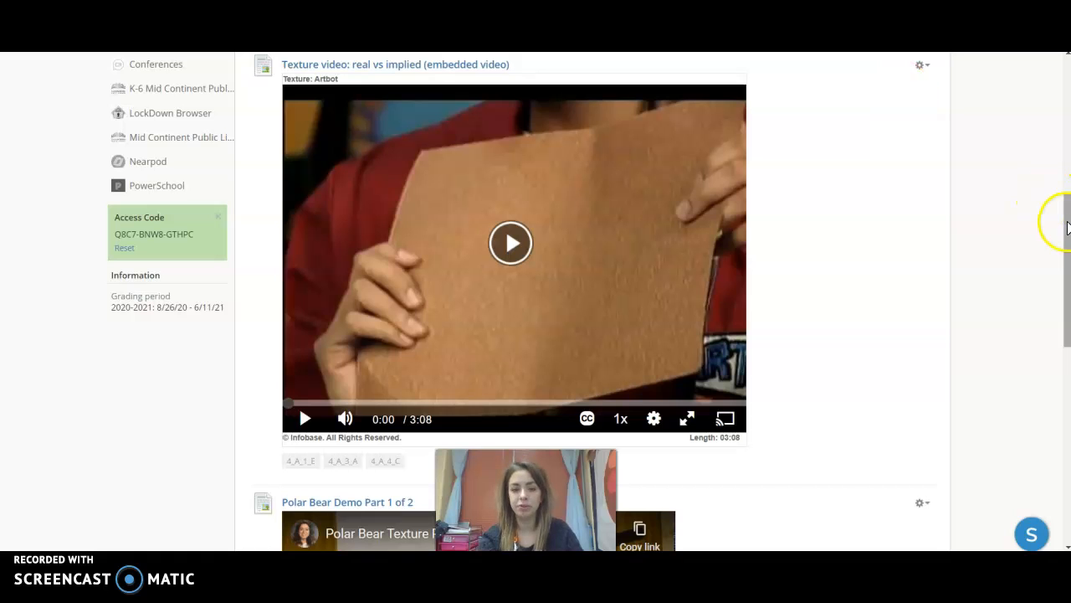
scroll(down, 3)
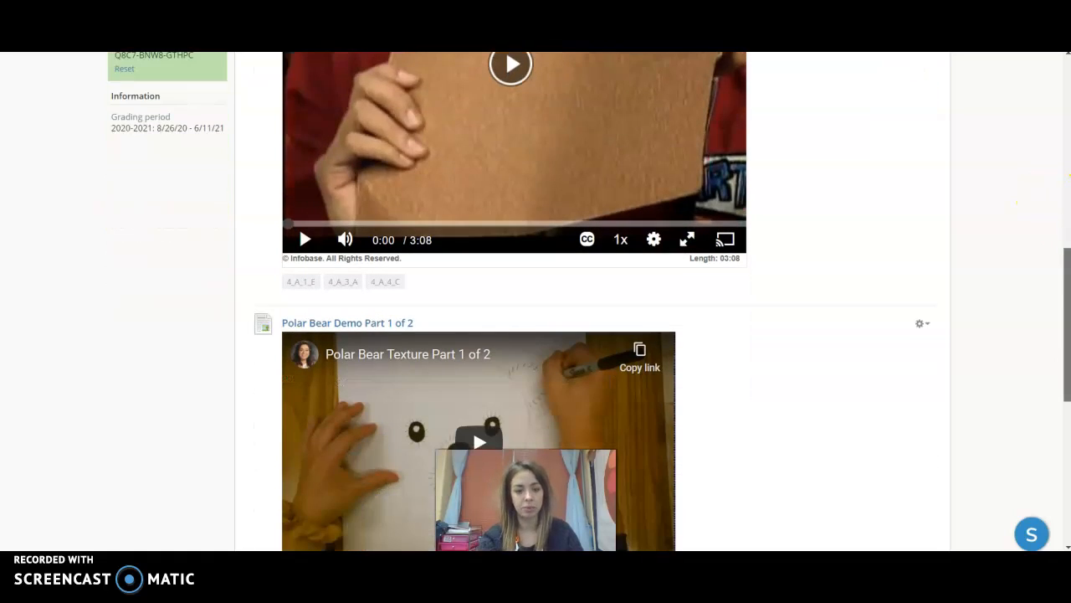
scroll(down, 3)
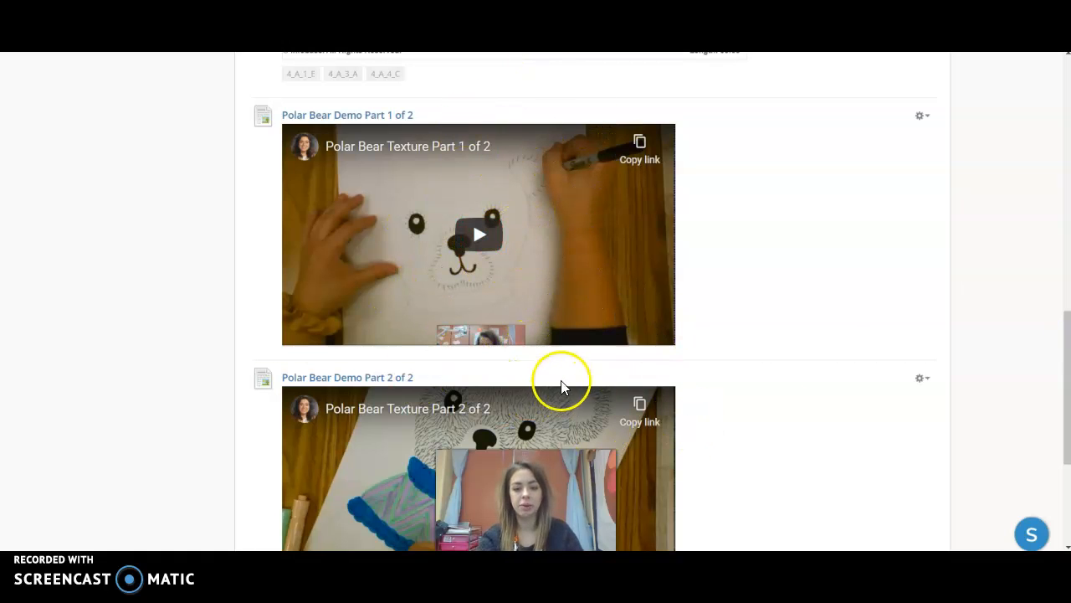
scroll(down, 3)
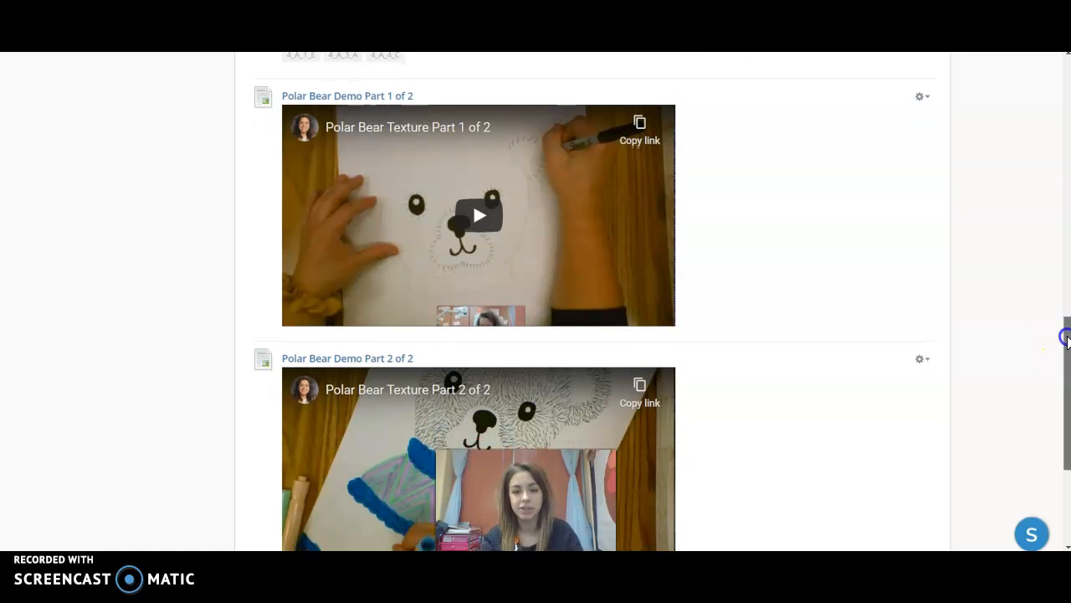
scroll(down, 3)
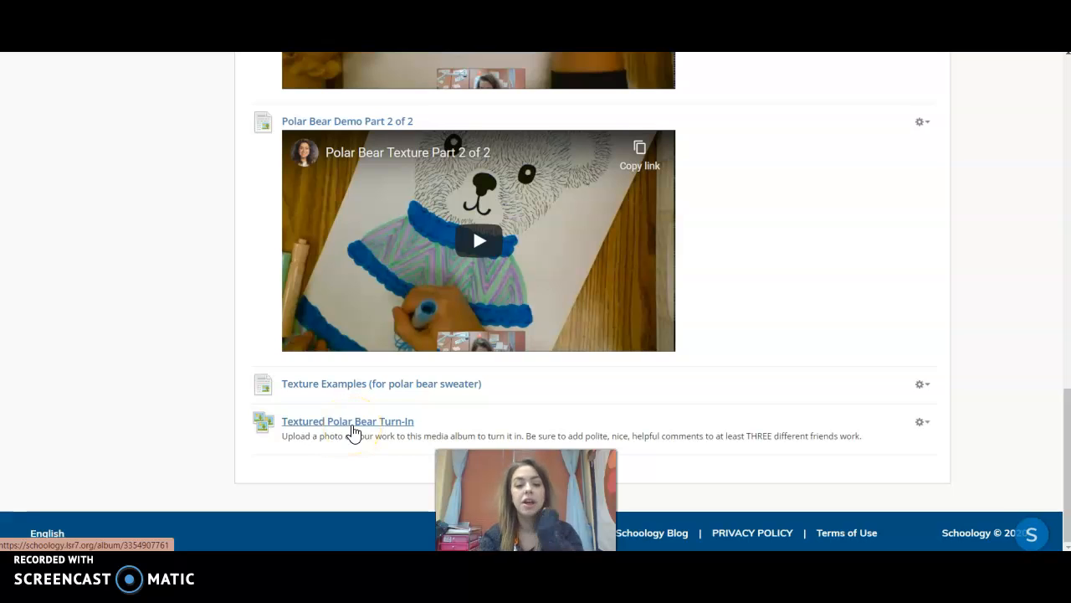
Step: View the Textured Polar Bear Turn-In album and its photo upload option, then head back
click(347, 421)
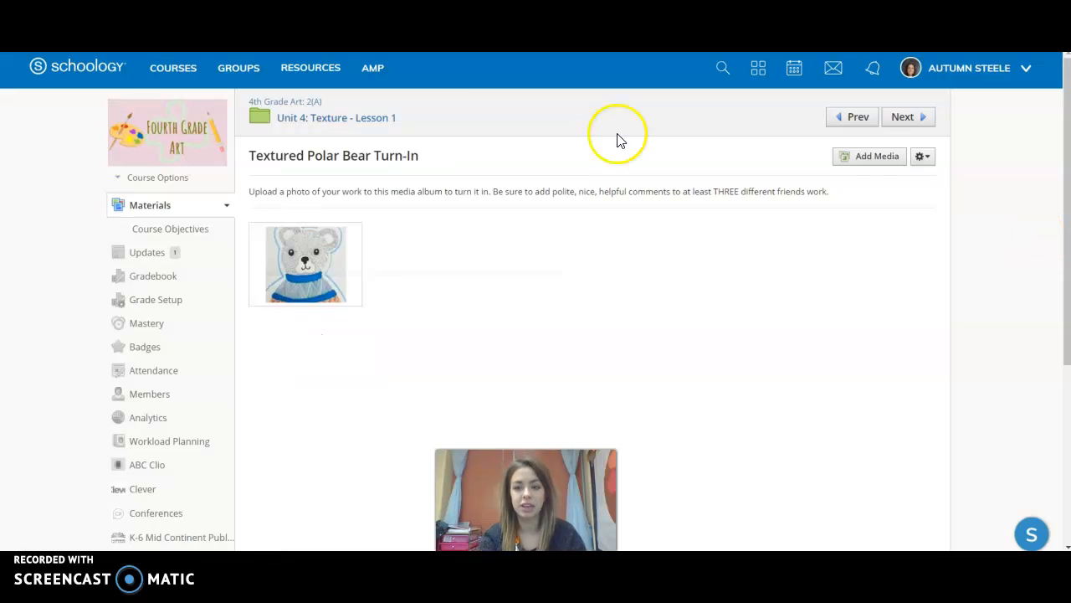
click(868, 156)
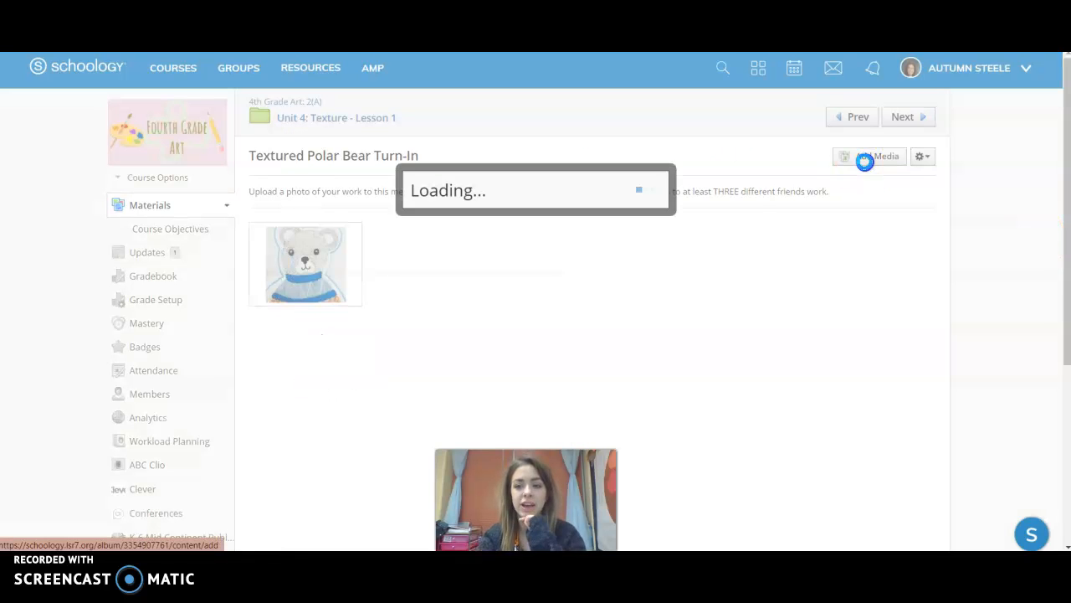
click(870, 156)
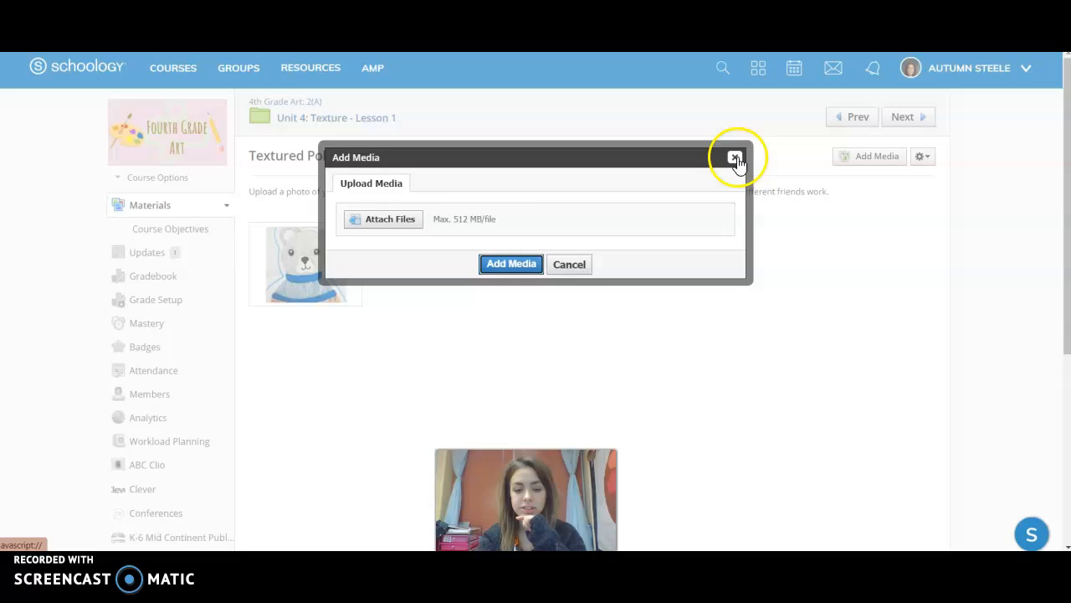
click(737, 158)
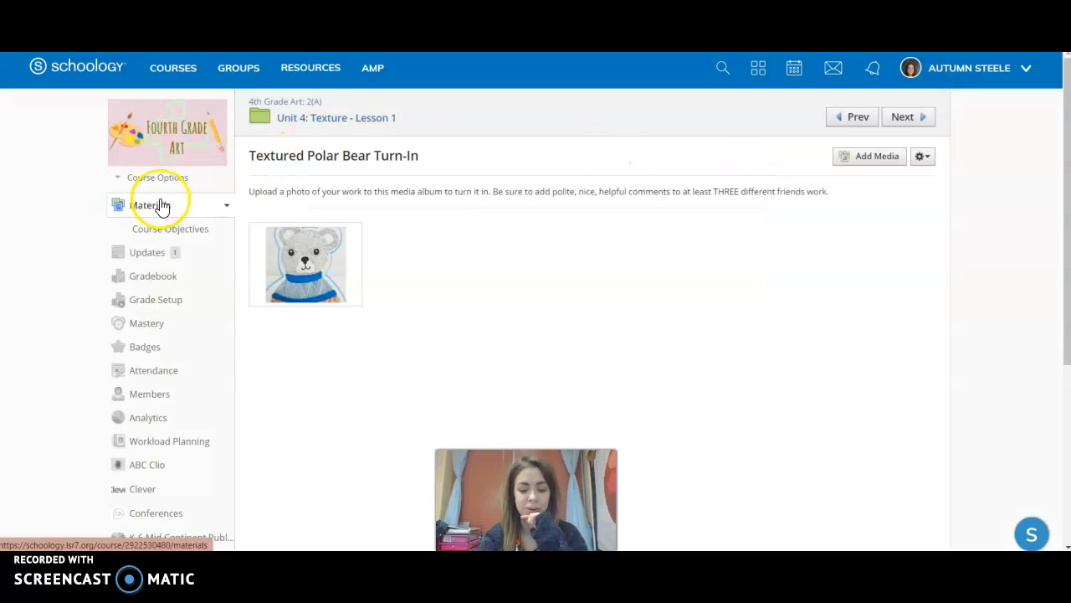
Step: Open the course Updates feed and scroll through the earlier good-morning announcements
click(144, 205)
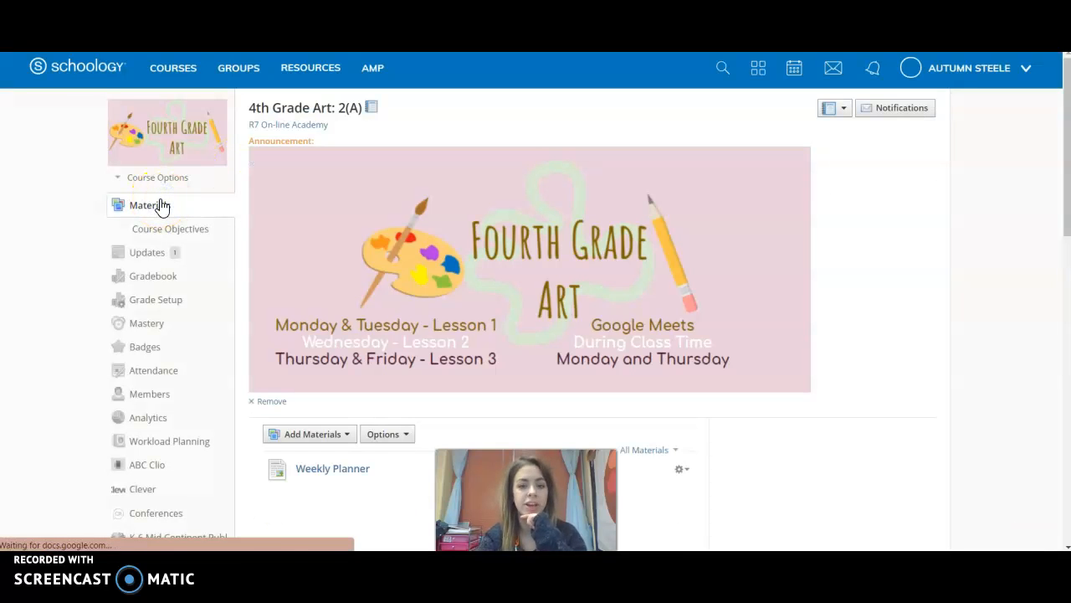
scroll(down, 3)
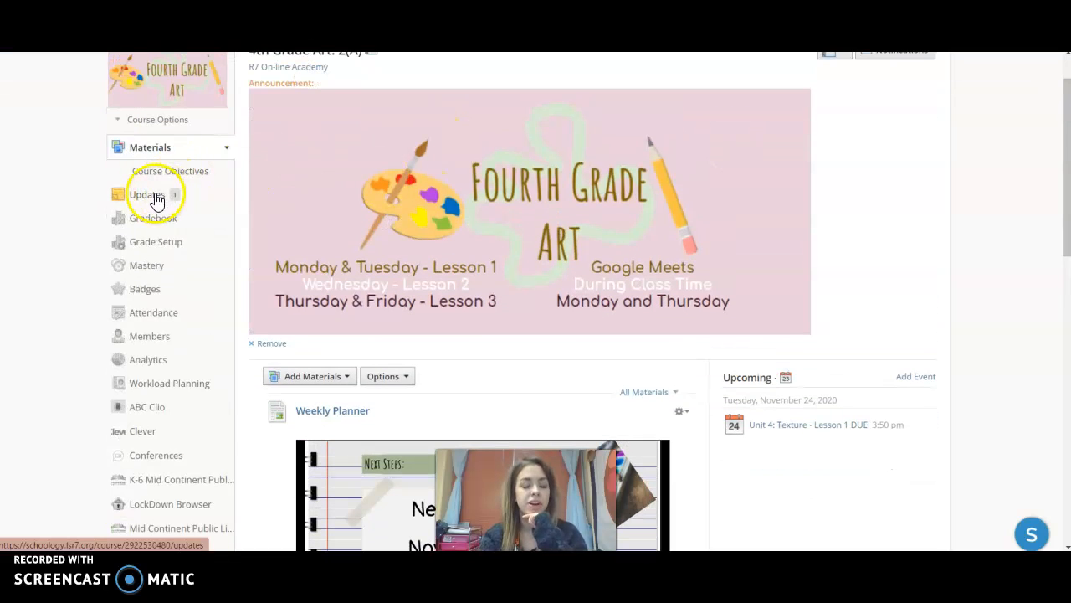
mouse_move(145, 202)
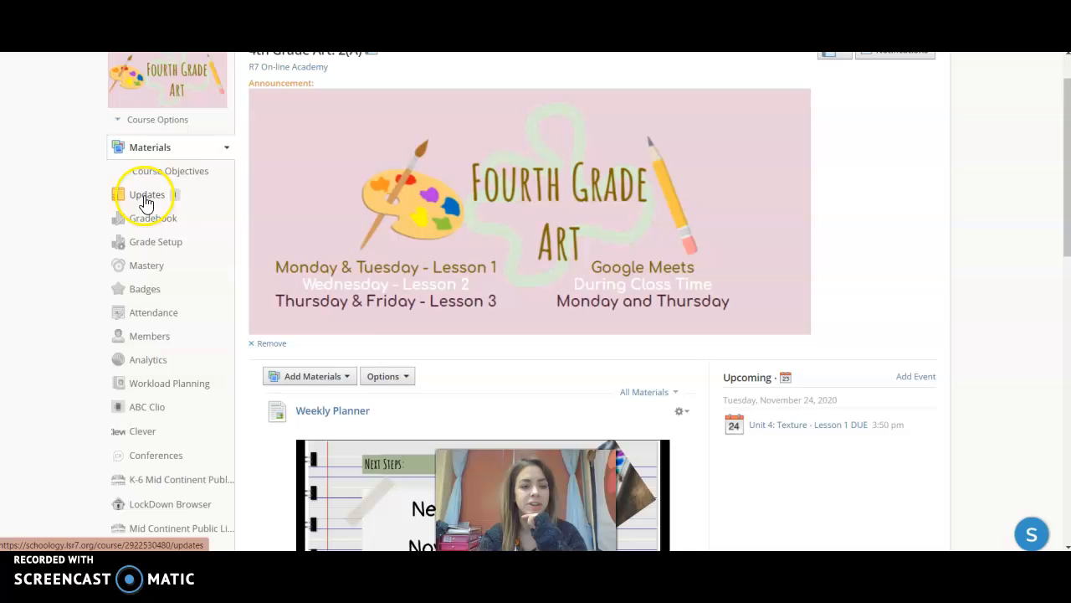
click(147, 194)
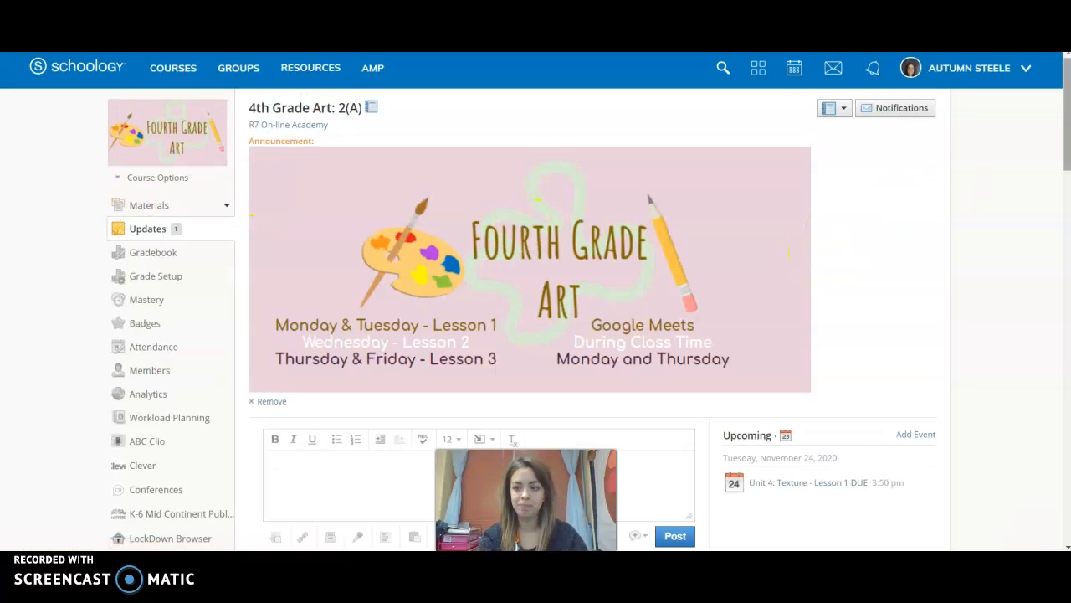
scroll(down, 3)
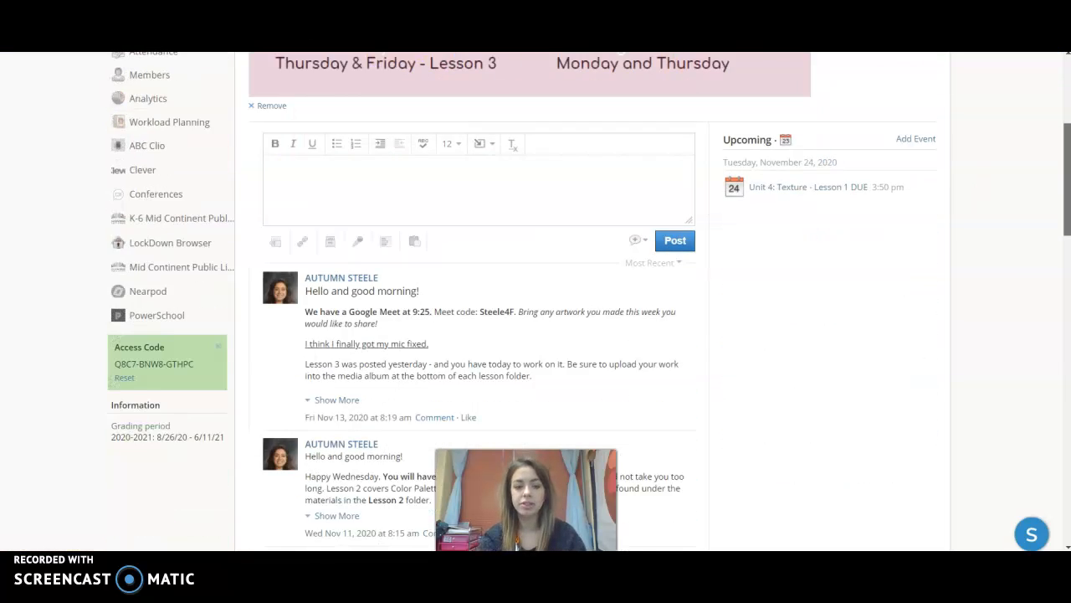
scroll(down, 3)
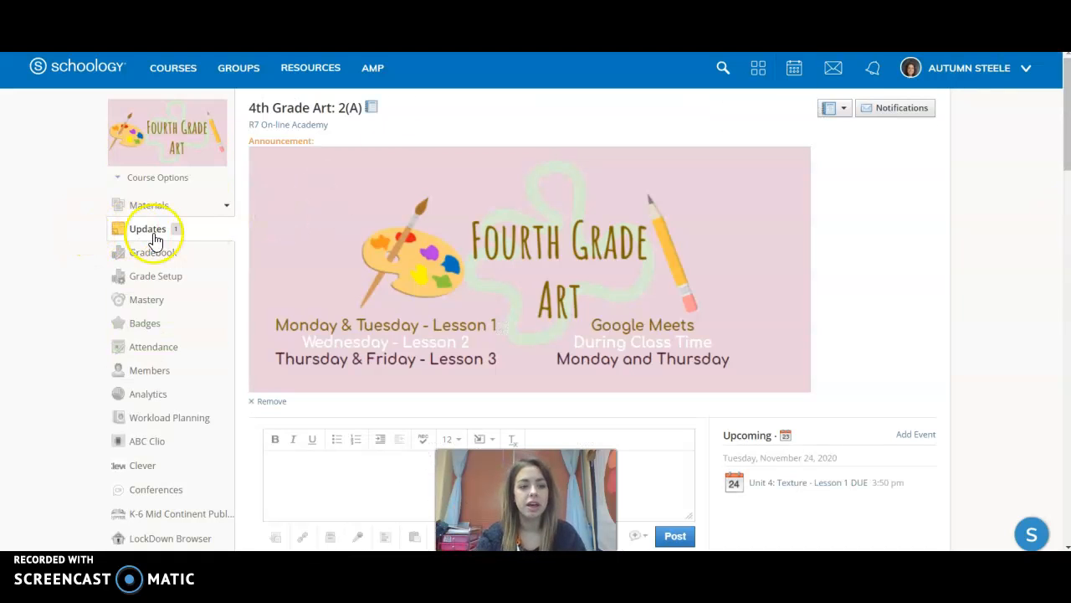
mouse_move(148, 206)
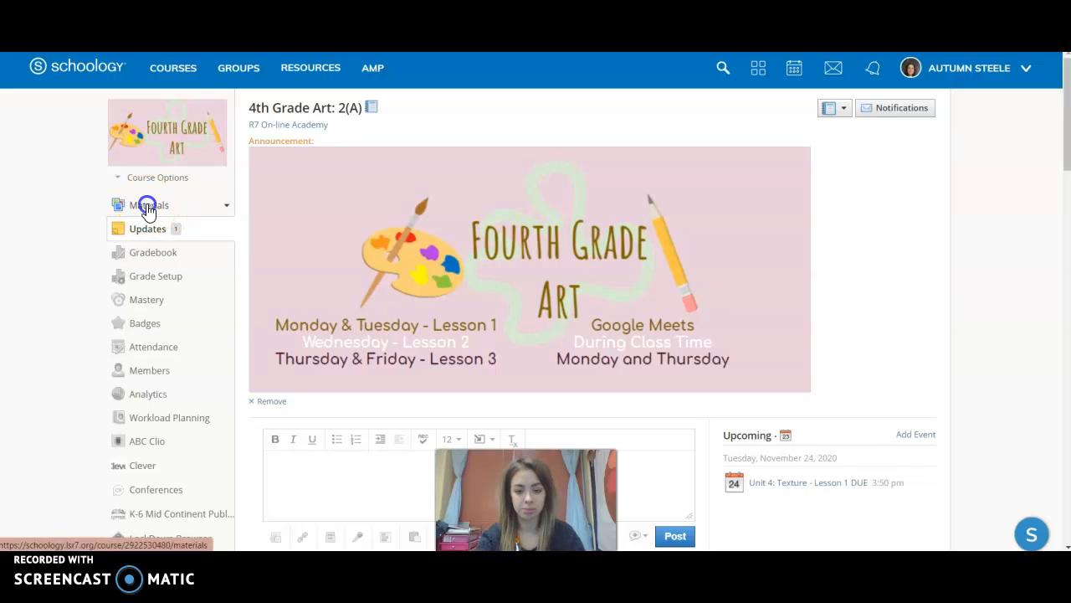
Step: Return to Materials and scroll down past the Weekly Planner and Unit 4 to Previous Lessons
click(149, 205)
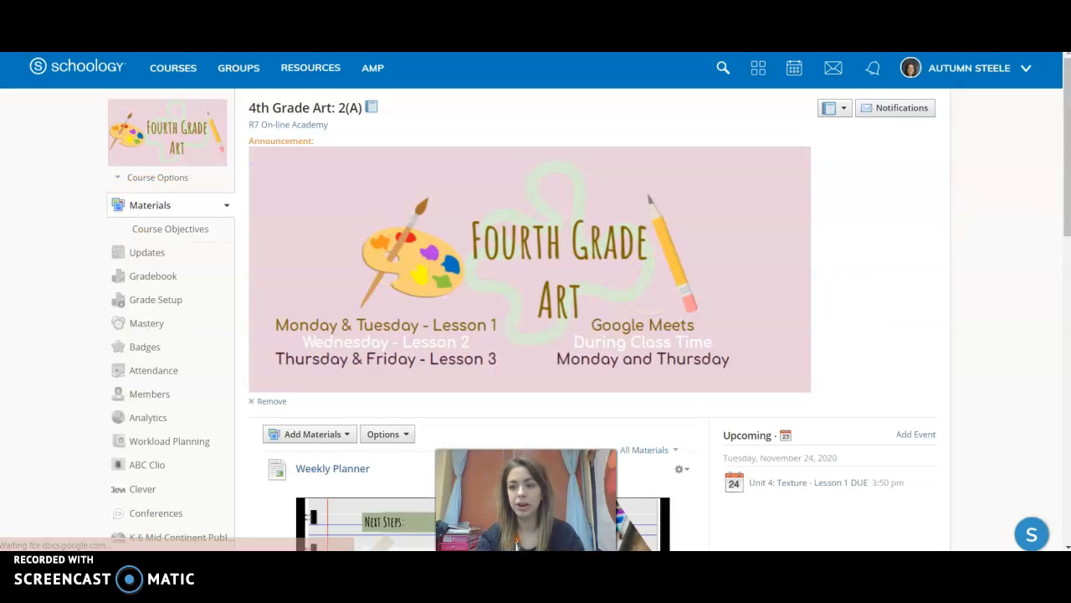
scroll(down, 3)
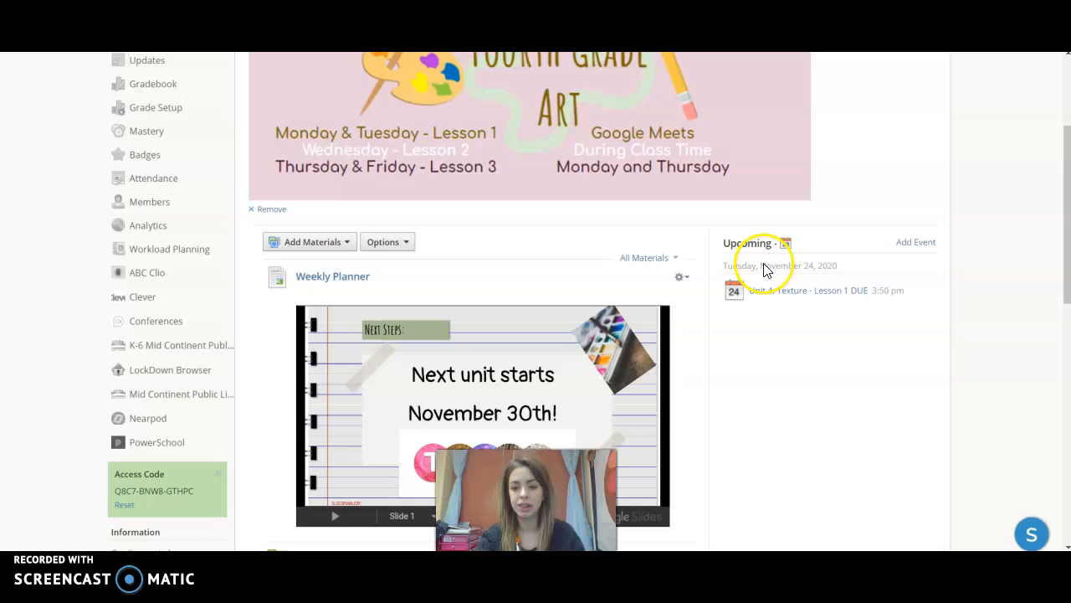
scroll(down, 3)
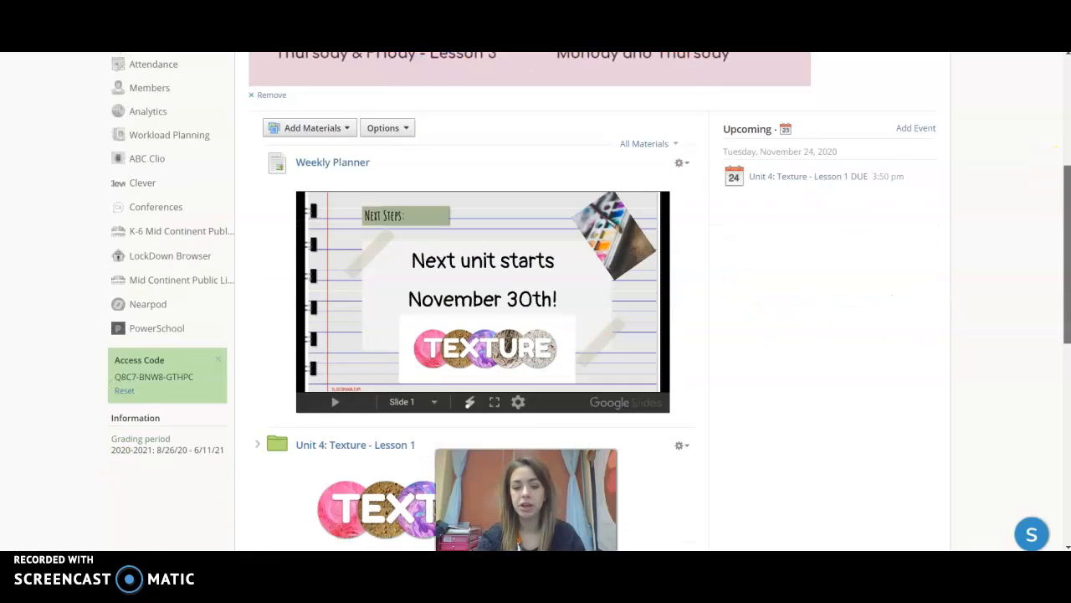
scroll(down, 3)
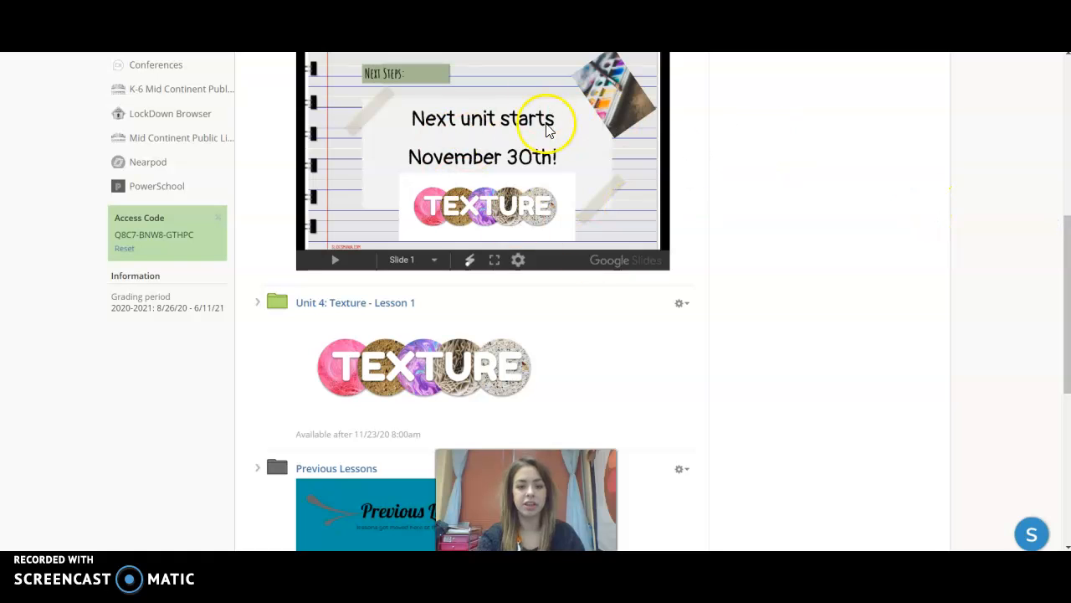
mouse_move(353, 333)
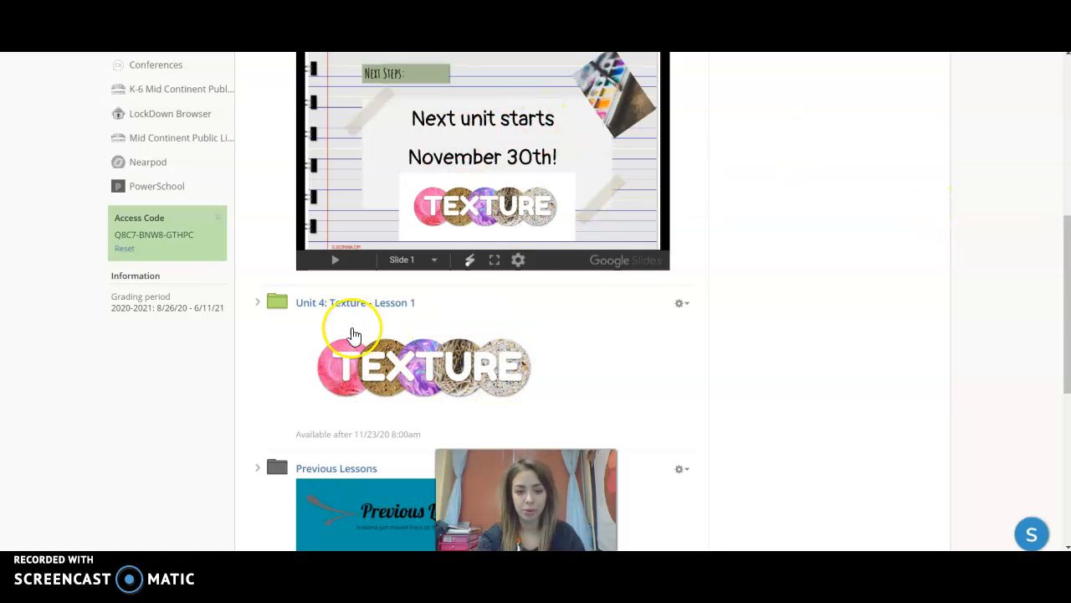
scroll(down, 3)
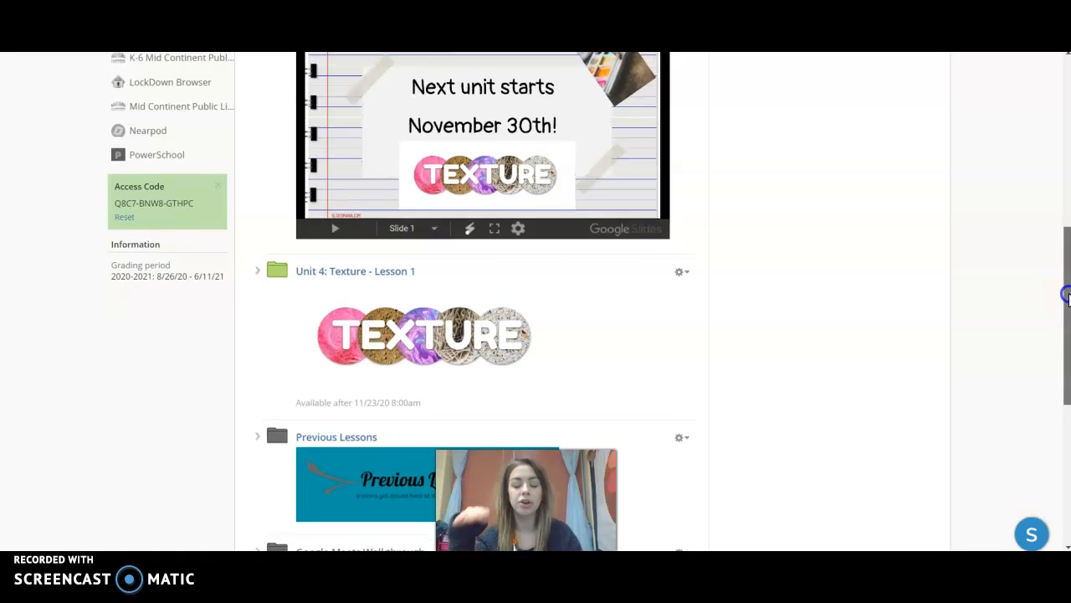
scroll(down, 3)
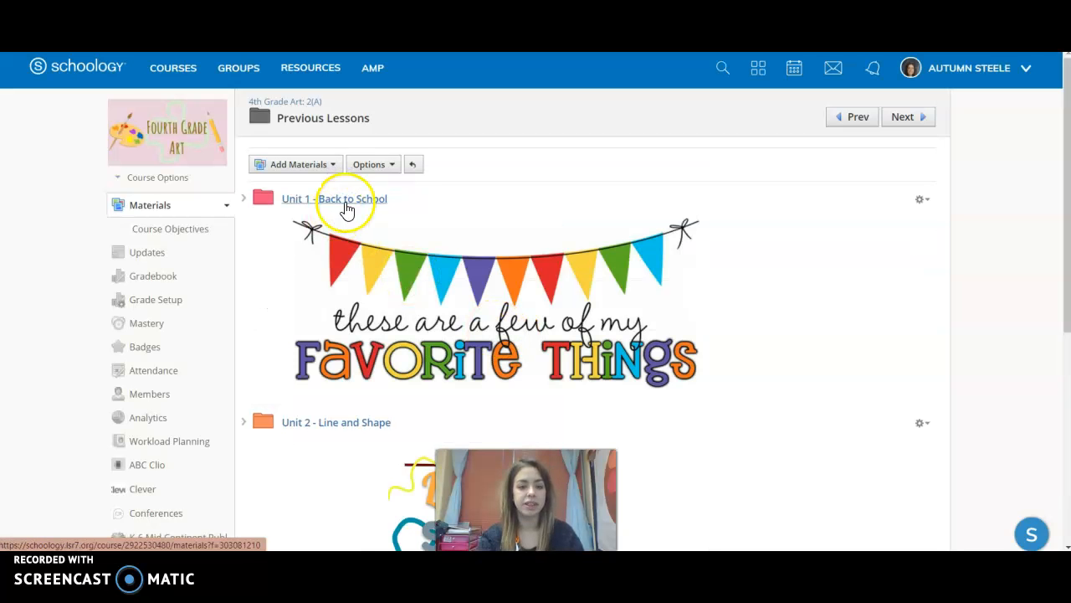
Step: Scroll the Previous Lessons folder down toward the Unit 3 - Color lessons
scroll(down, 3)
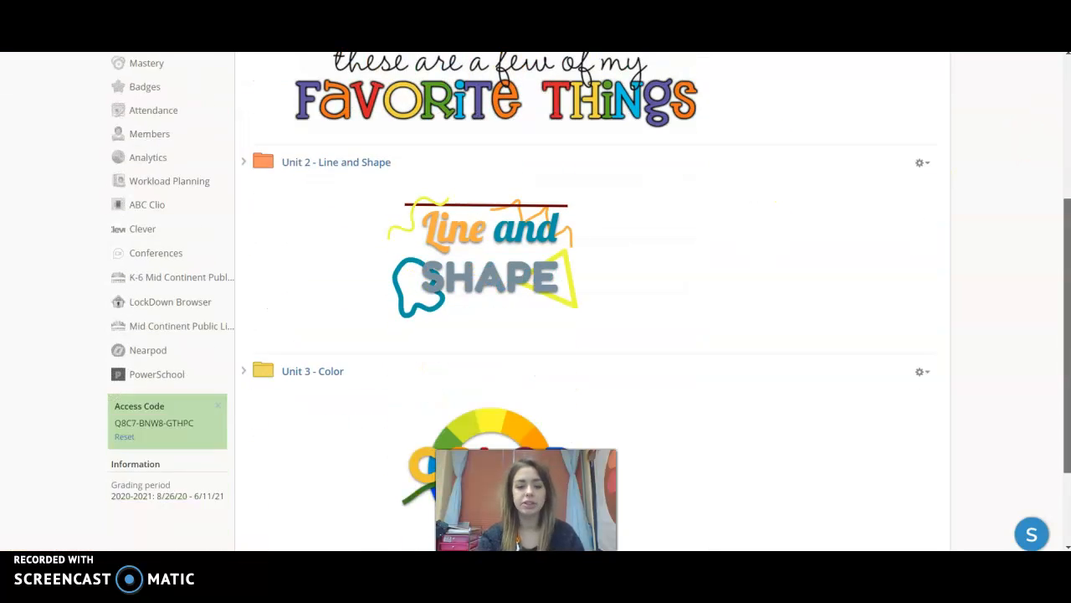
scroll(down, 3)
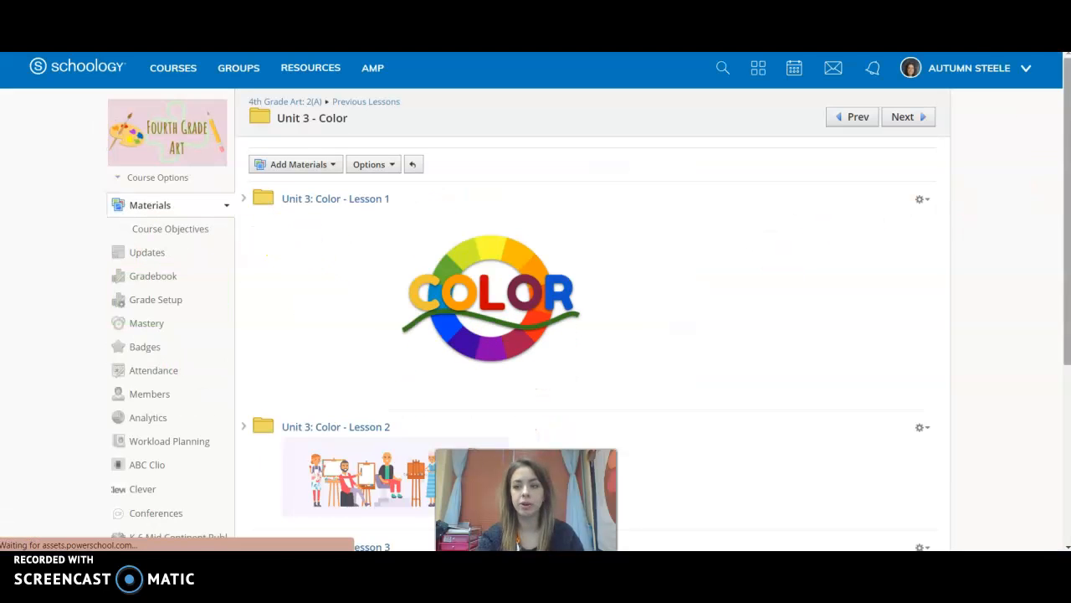
scroll(down, 3)
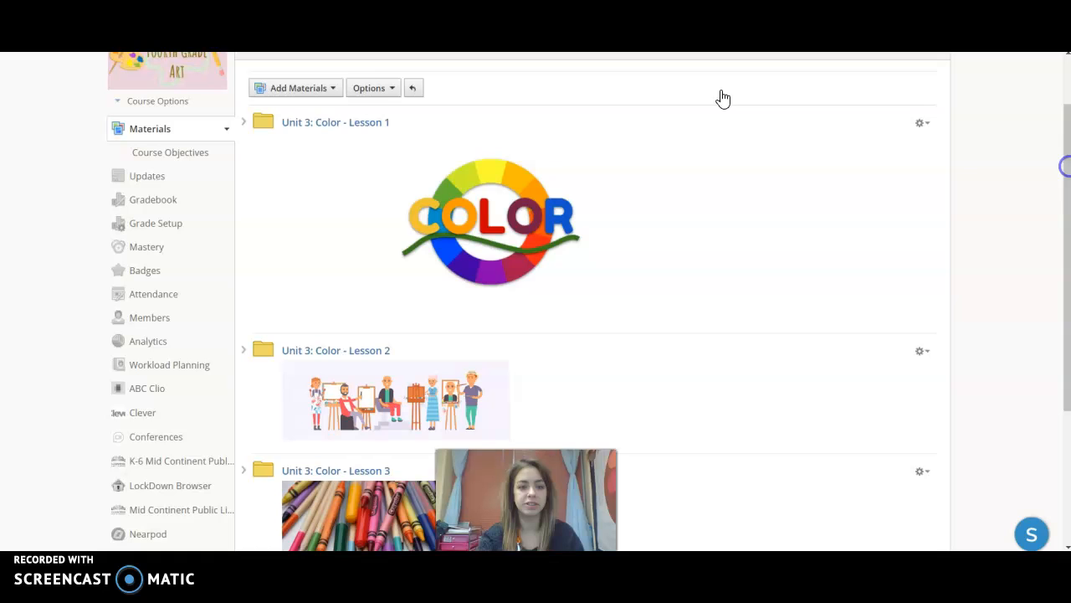
mouse_move(198, 181)
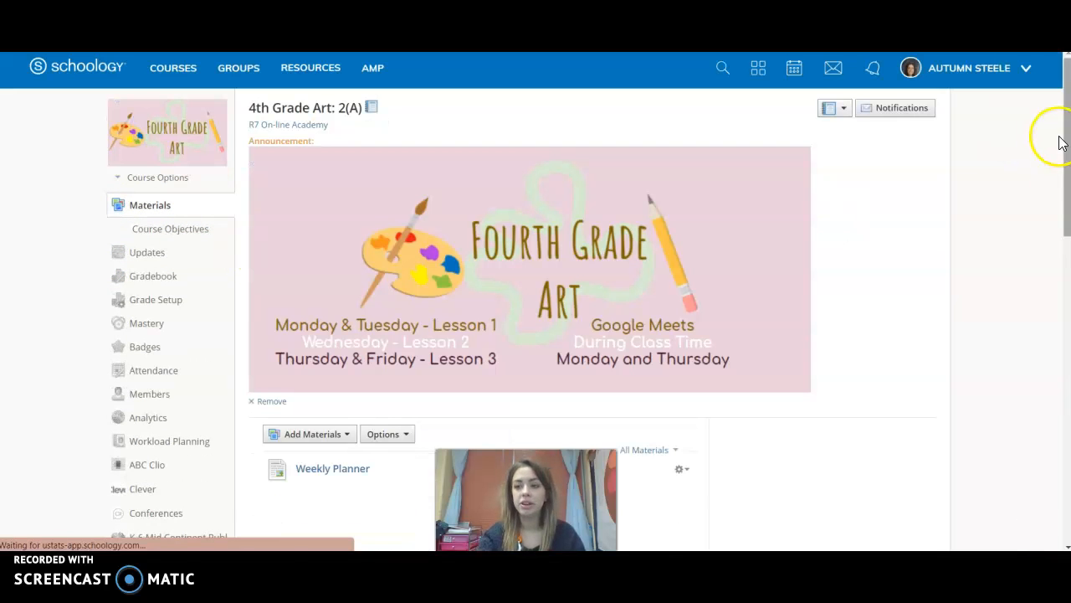
scroll(down, 3)
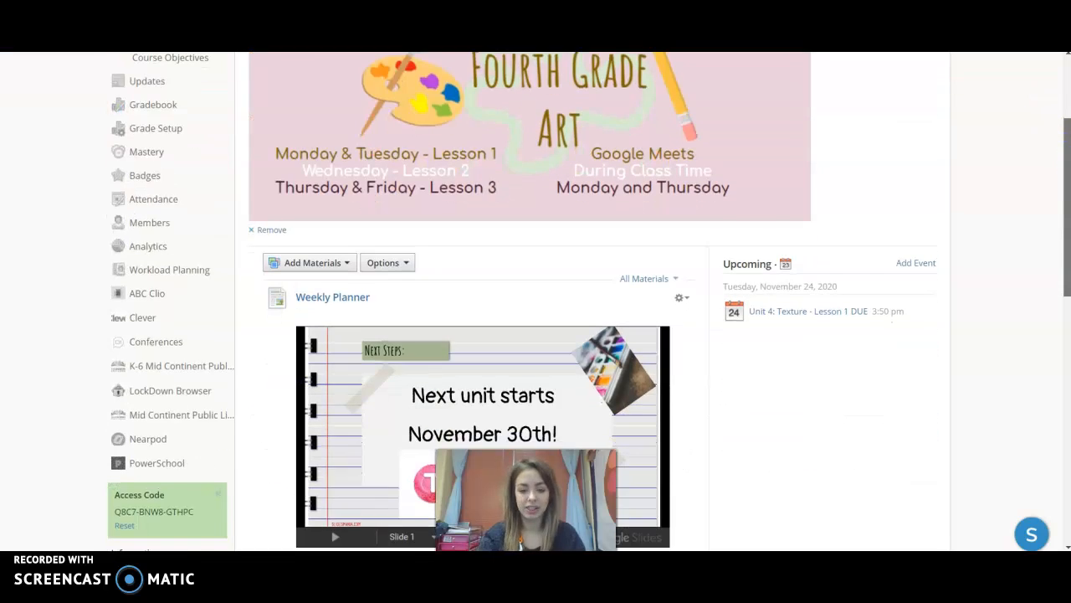
scroll(down, 3)
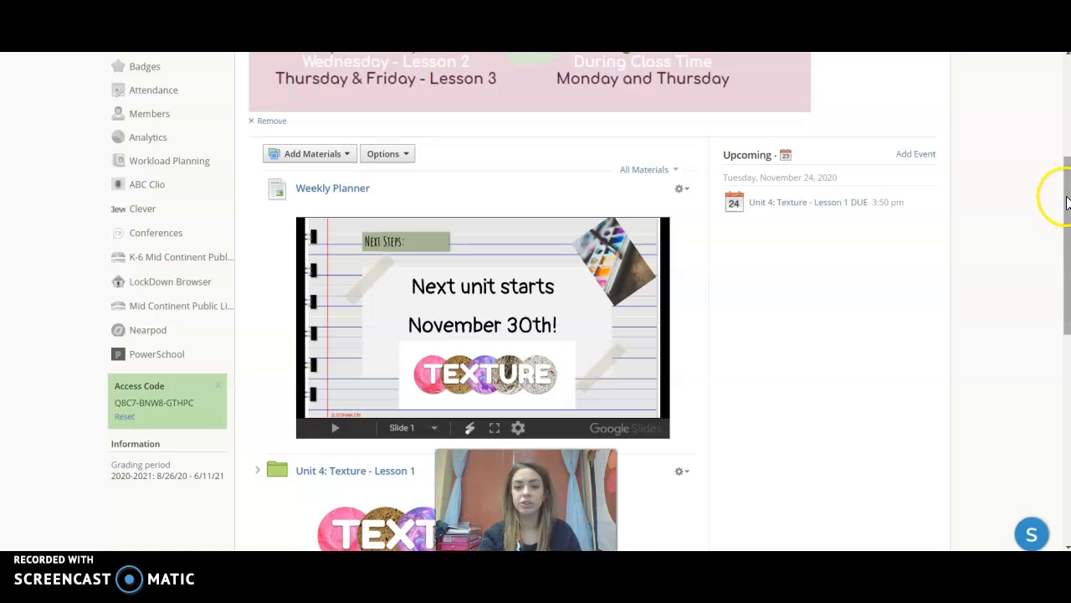
scroll(down, 3)
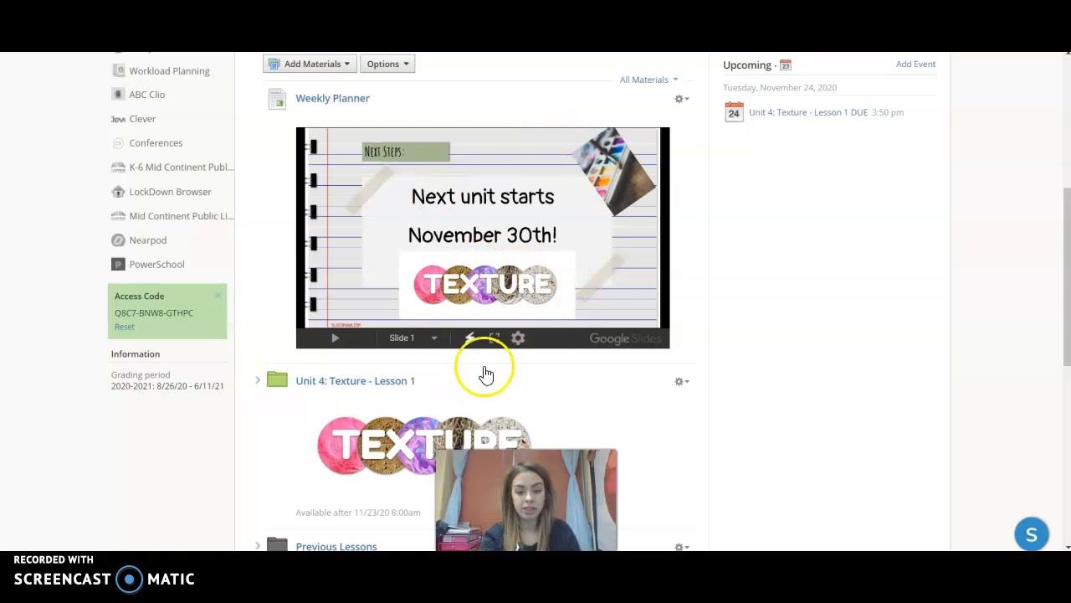
mouse_move(1066, 200)
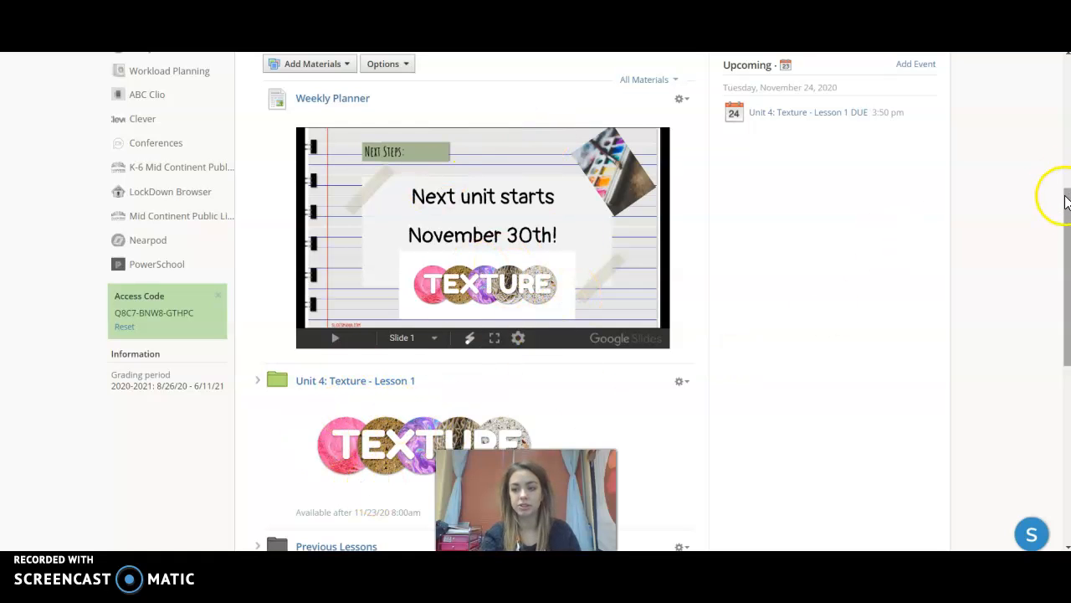
scroll(down, 3)
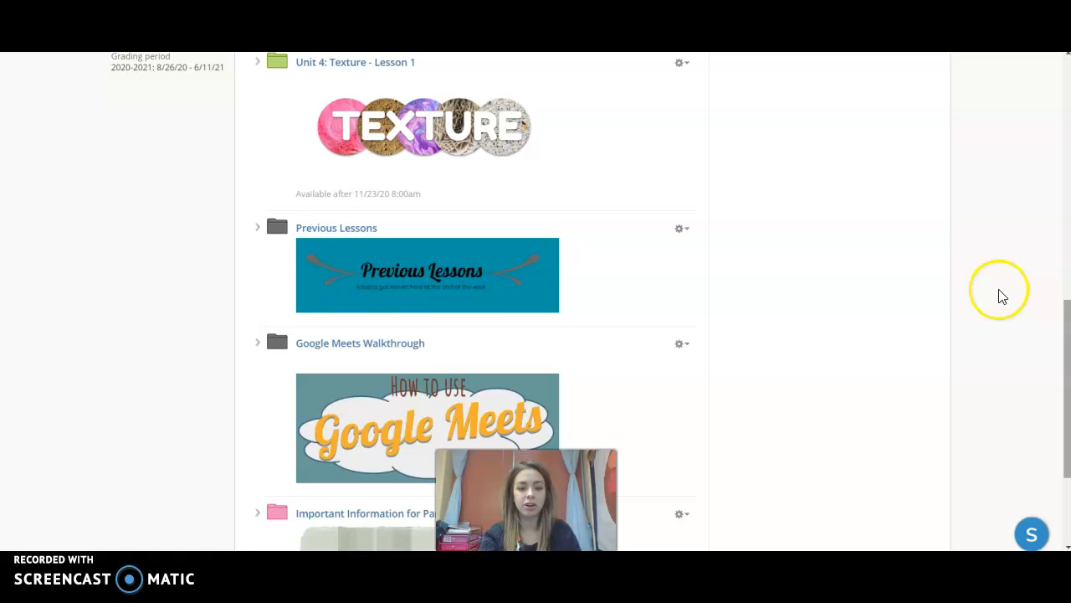